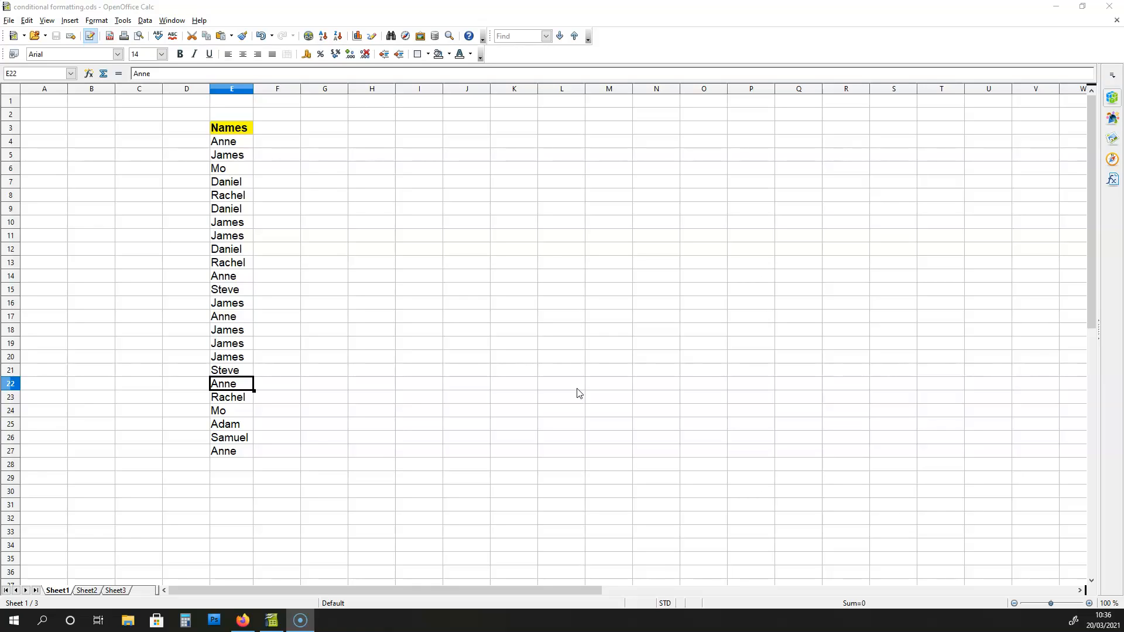
mouse_move(290, 317)
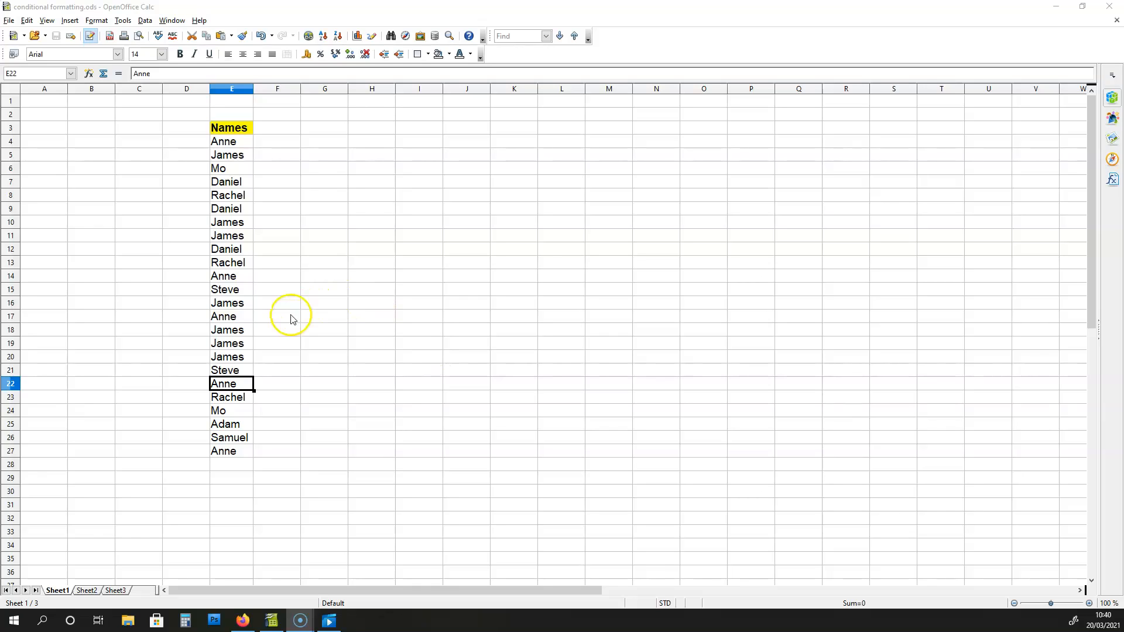
mouse_move(240, 146)
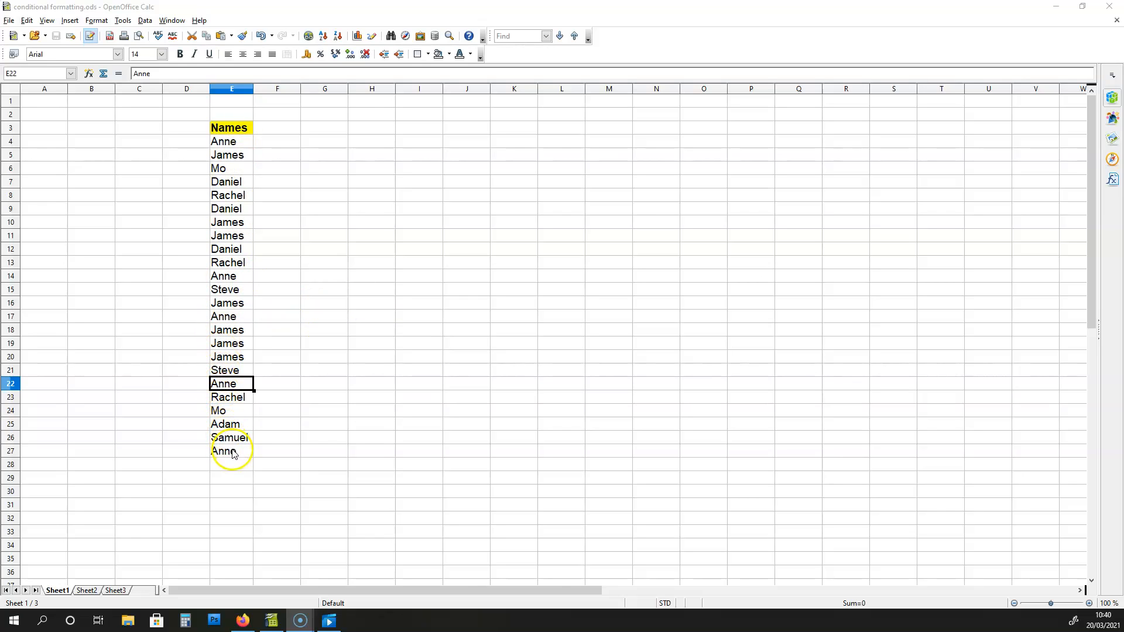
mouse_move(232, 188)
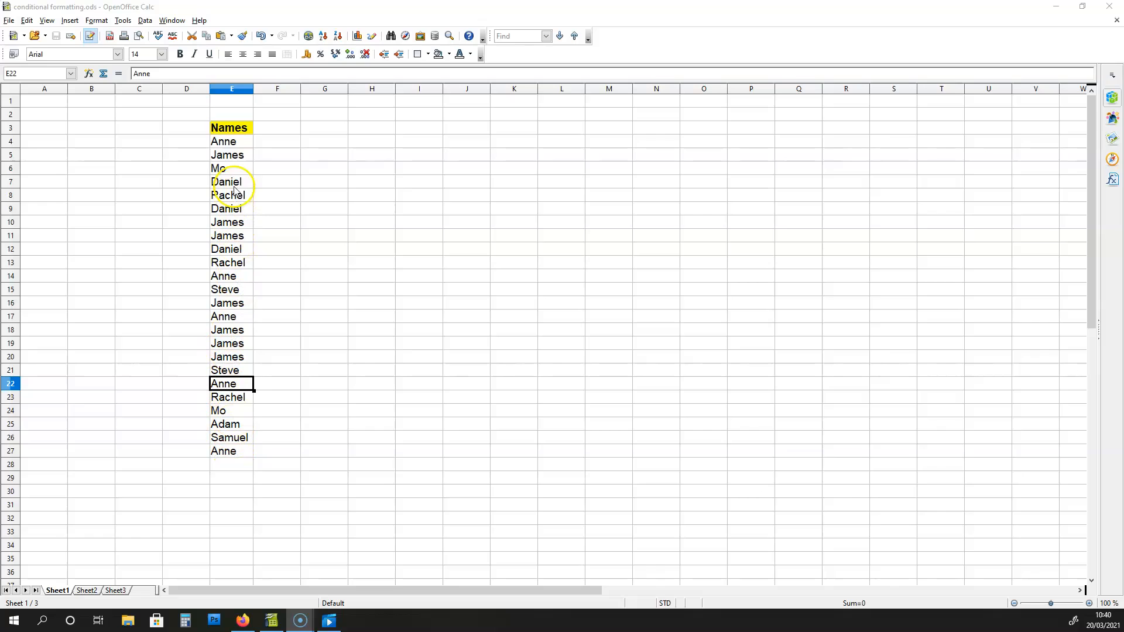
mouse_move(233, 237)
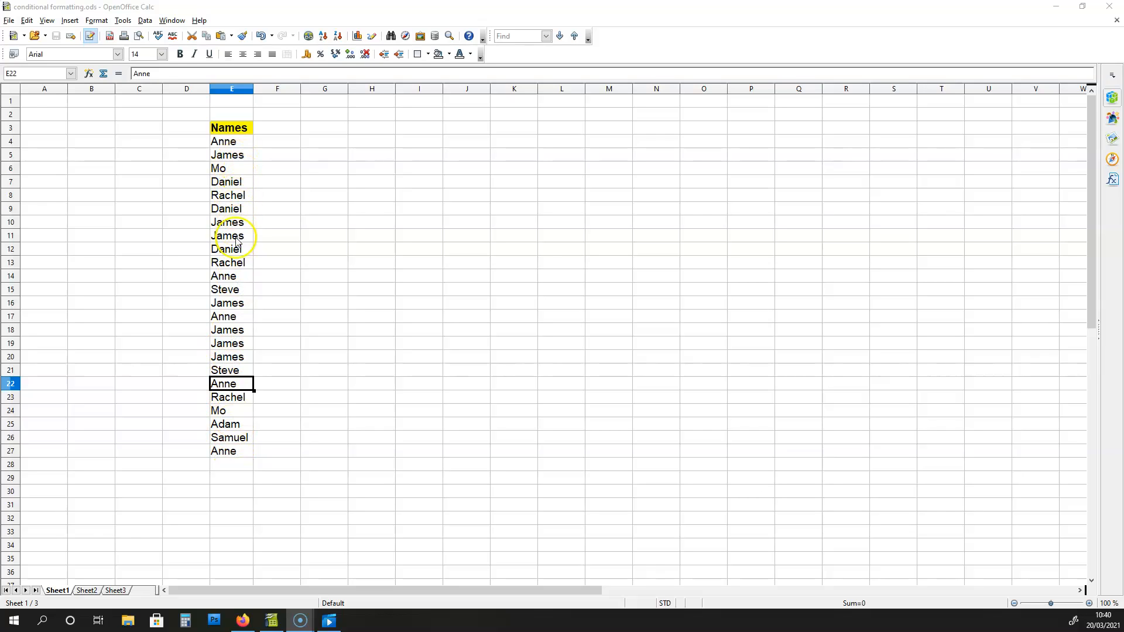
mouse_move(240, 329)
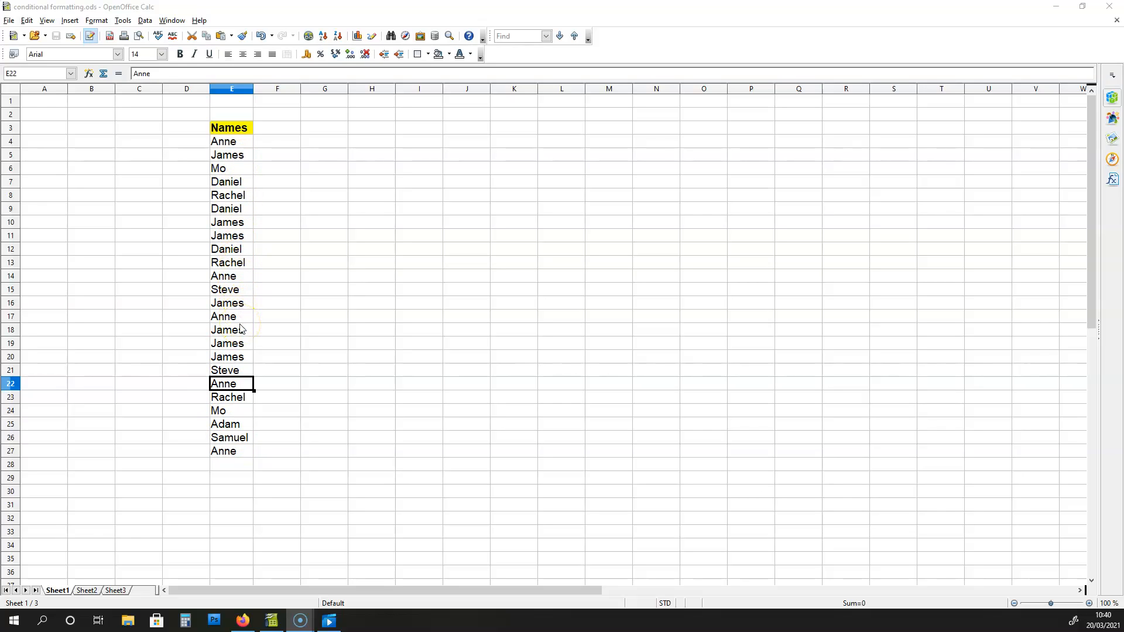
mouse_move(244, 188)
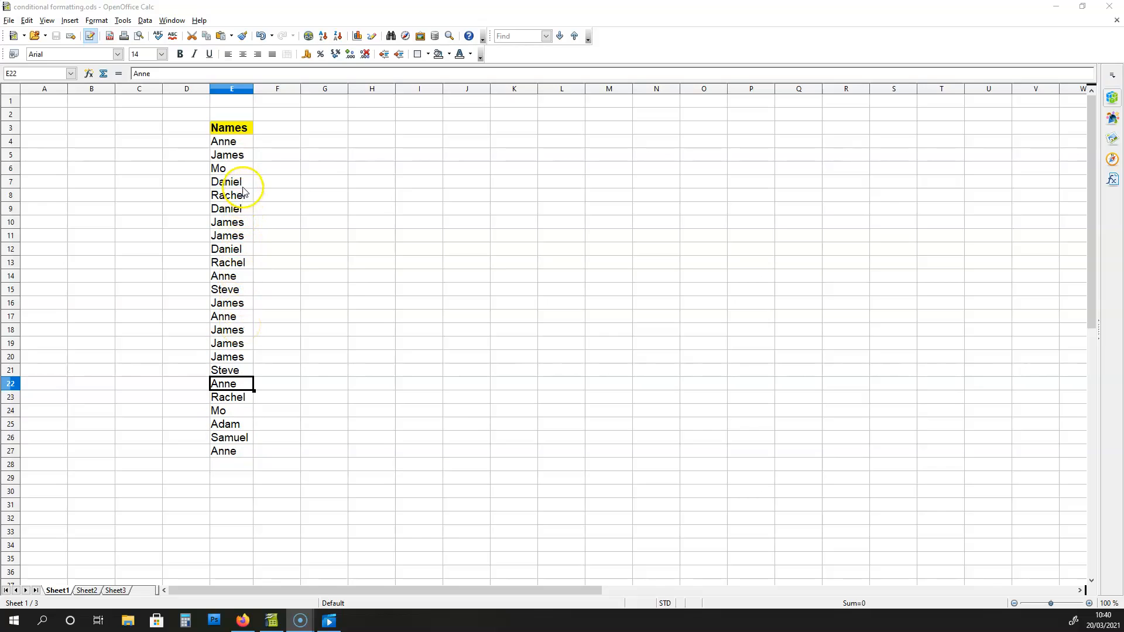
mouse_move(366, 219)
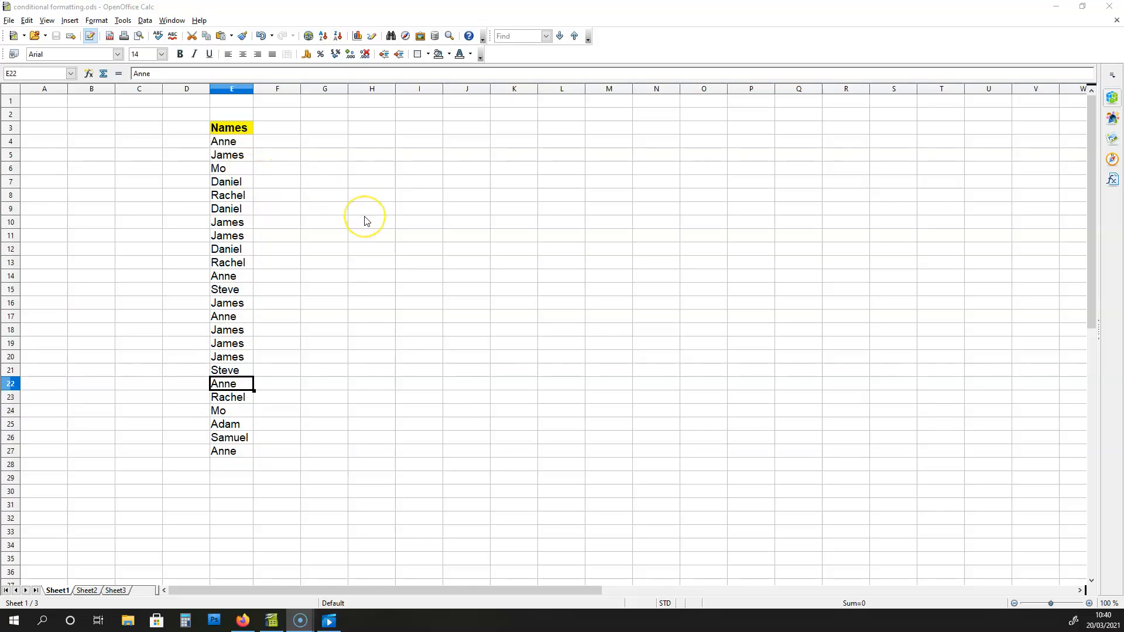
Step: Clear the selection, select the names in E4:E27, and bring up the Format menu
click(371, 209)
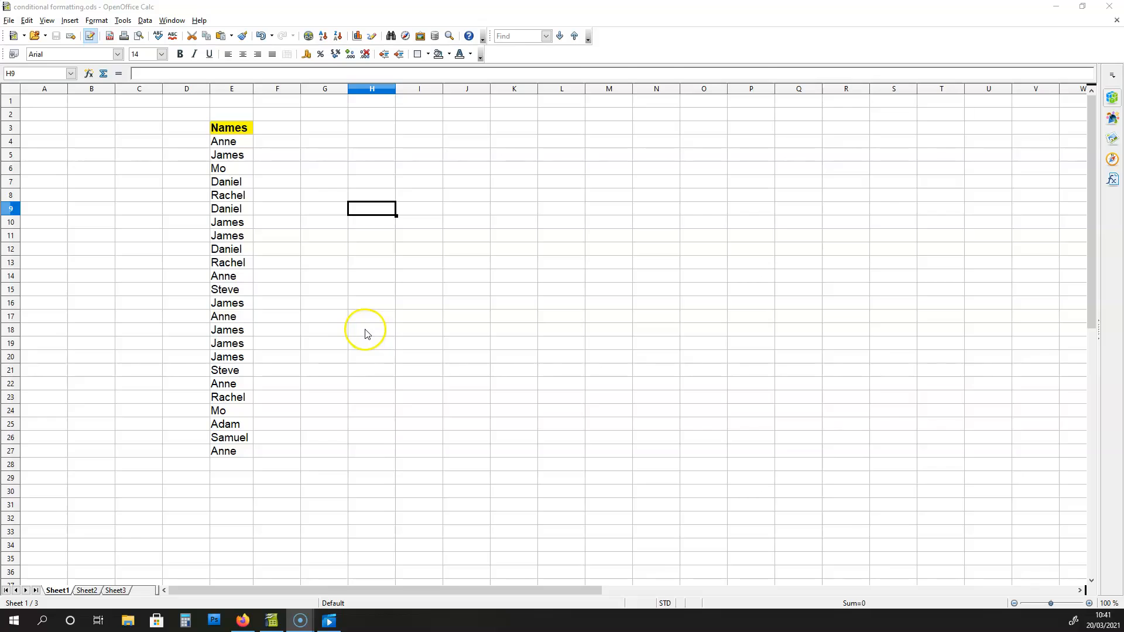
mouse_move(267, 195)
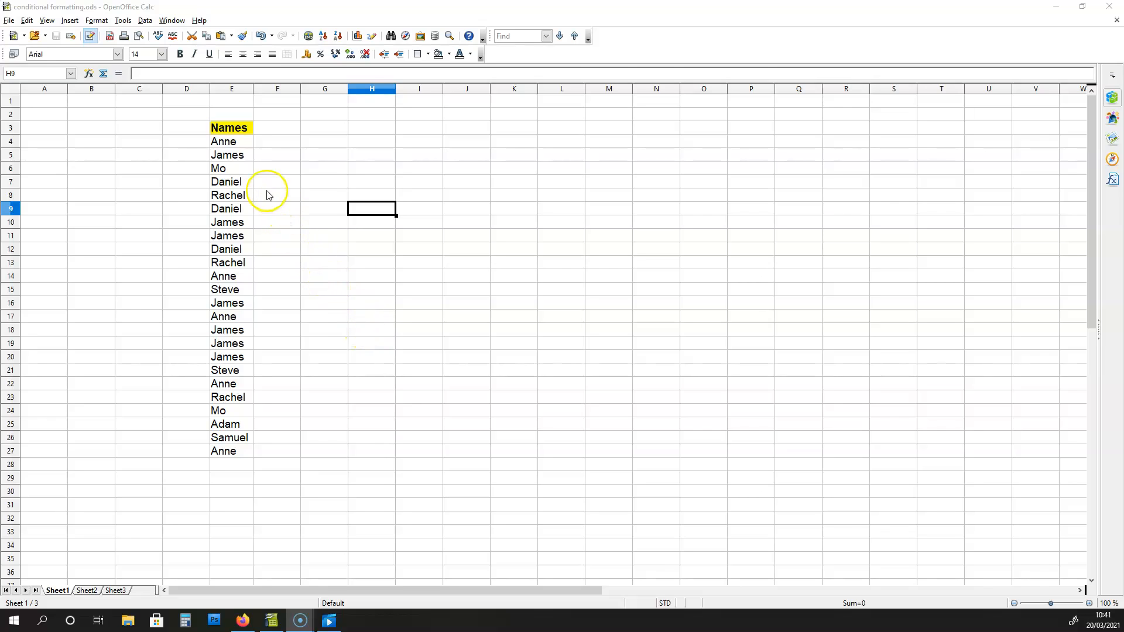
click(230, 141)
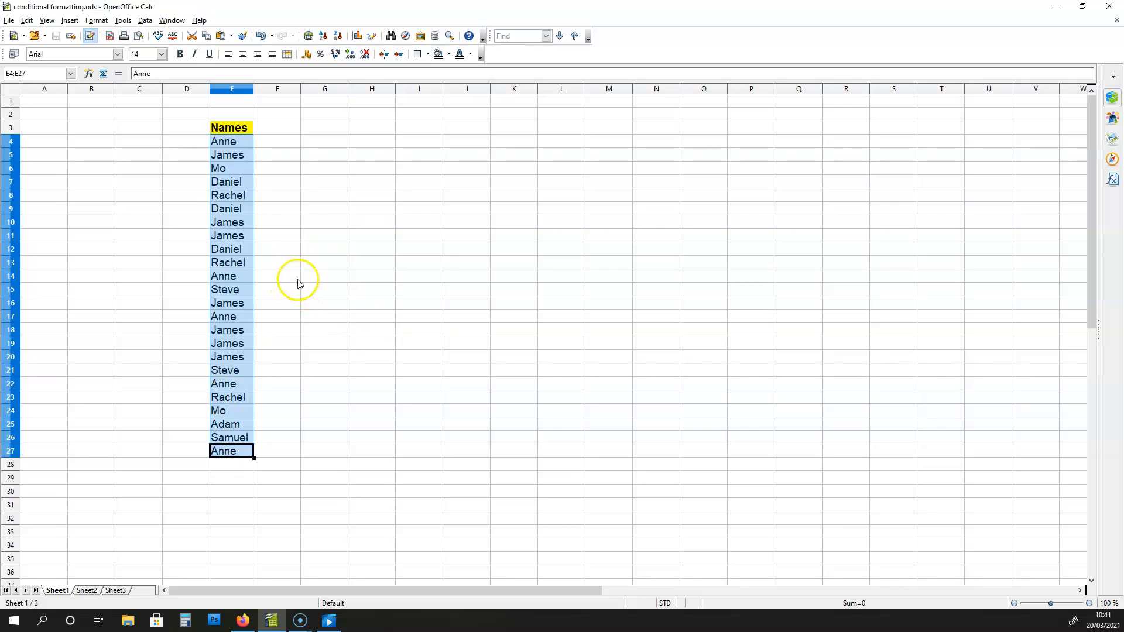
mouse_move(96, 20)
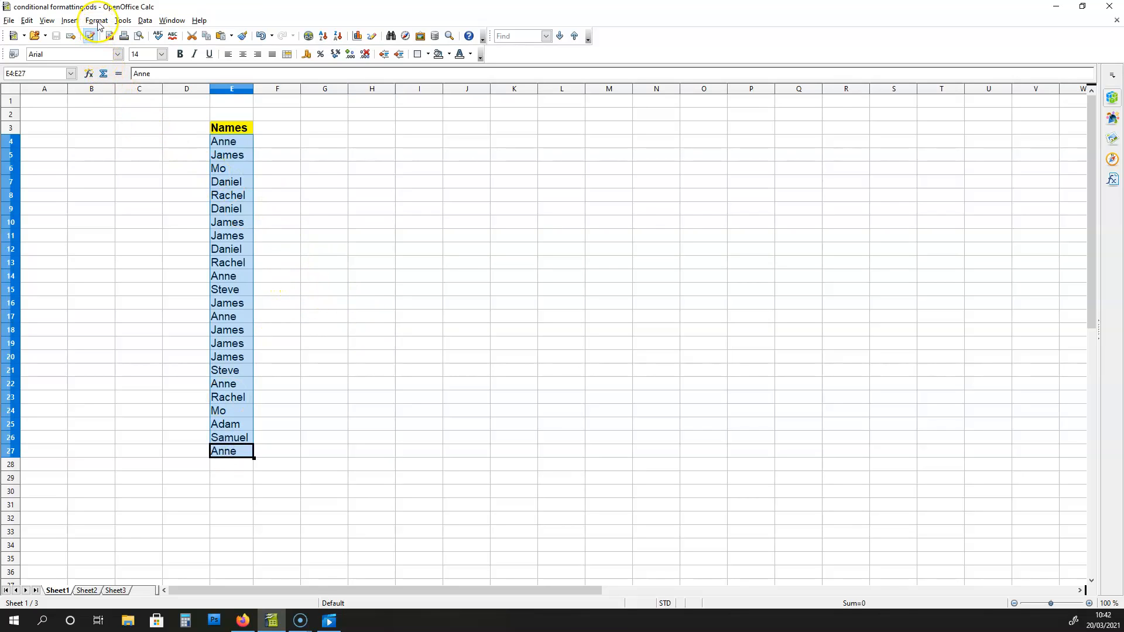
click(96, 20)
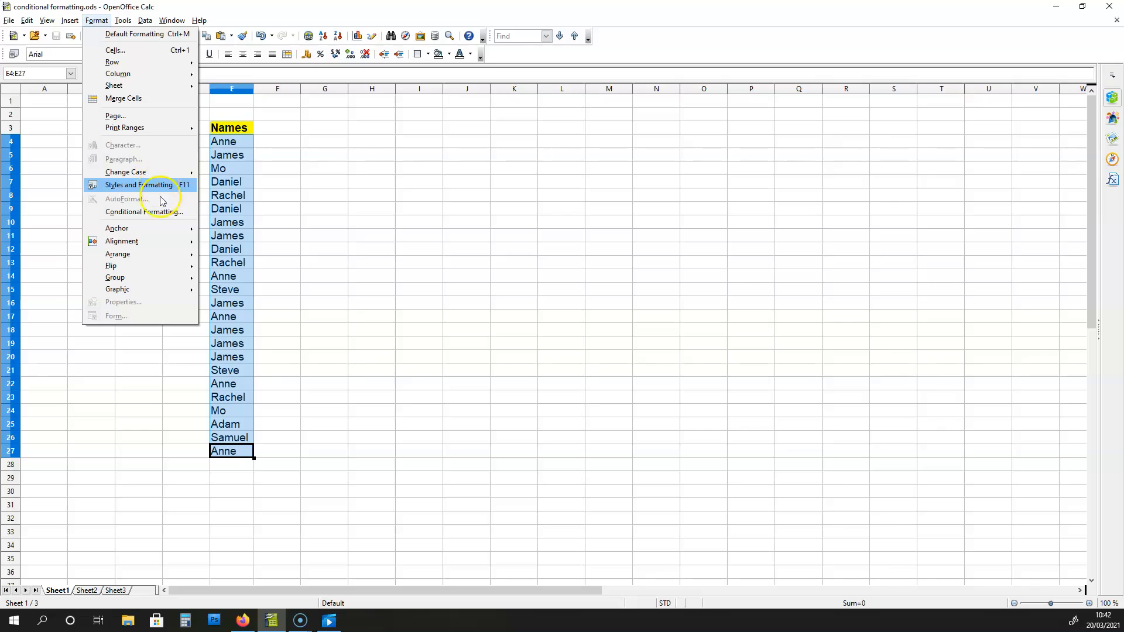
mouse_move(143, 211)
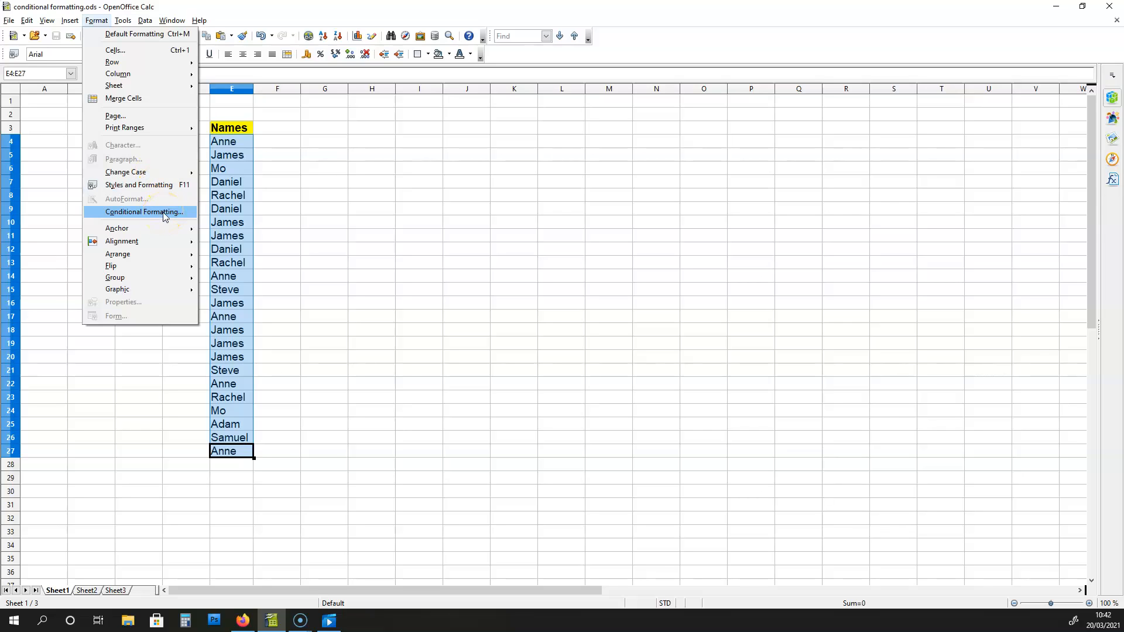
Step: Open Conditional Formatting for E4:E27 with condition 1 equal to cell E16 (James)
click(144, 212)
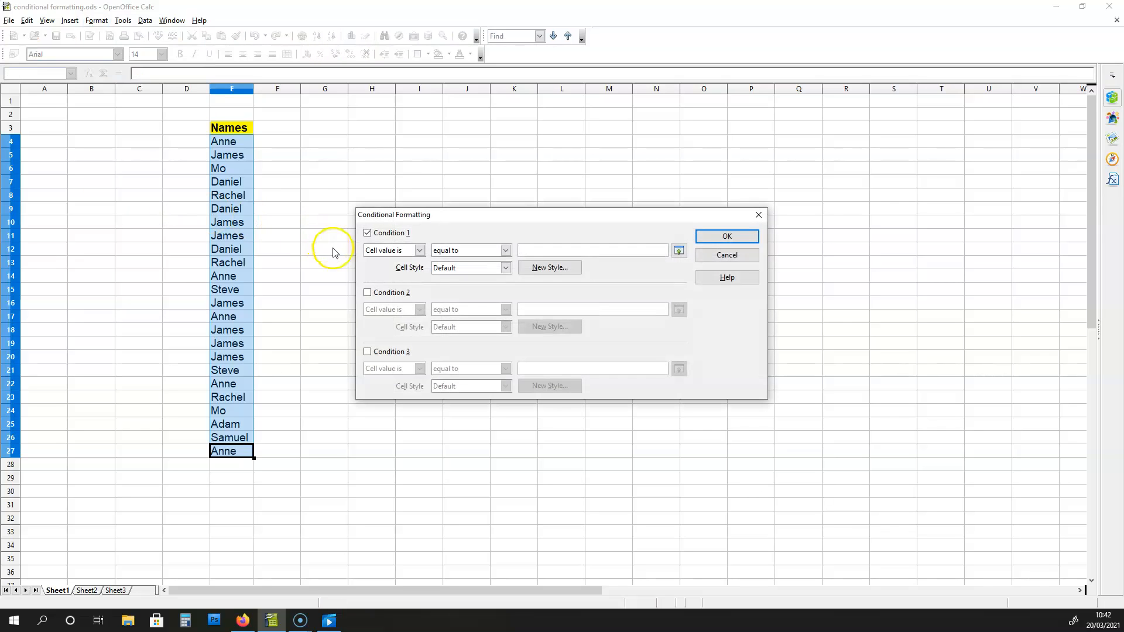
mouse_move(409, 272)
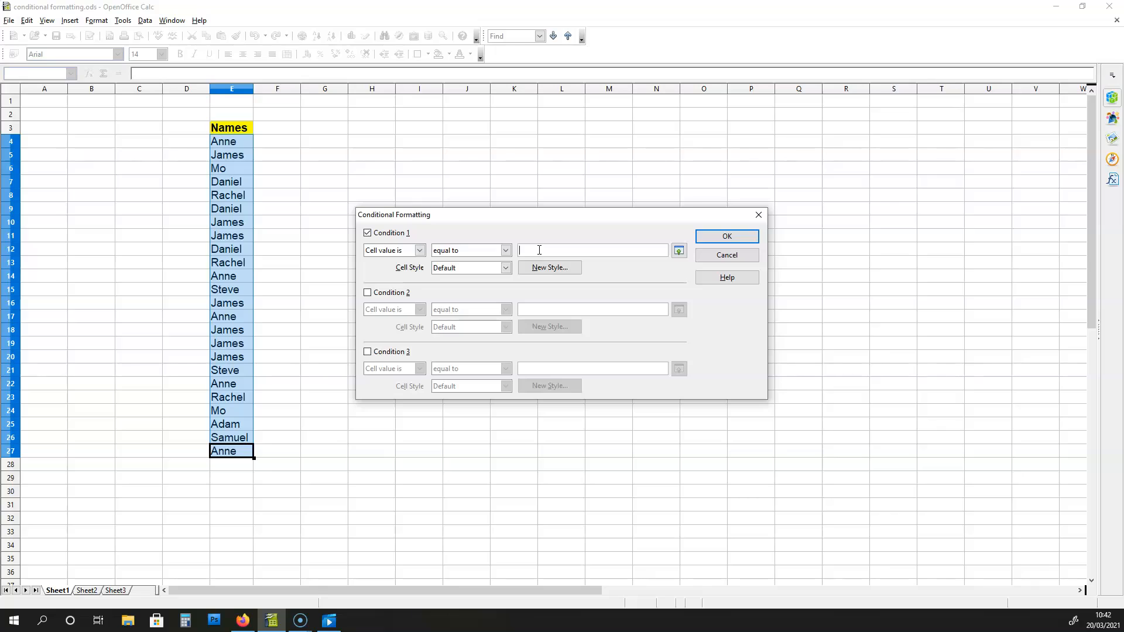
mouse_move(250, 308)
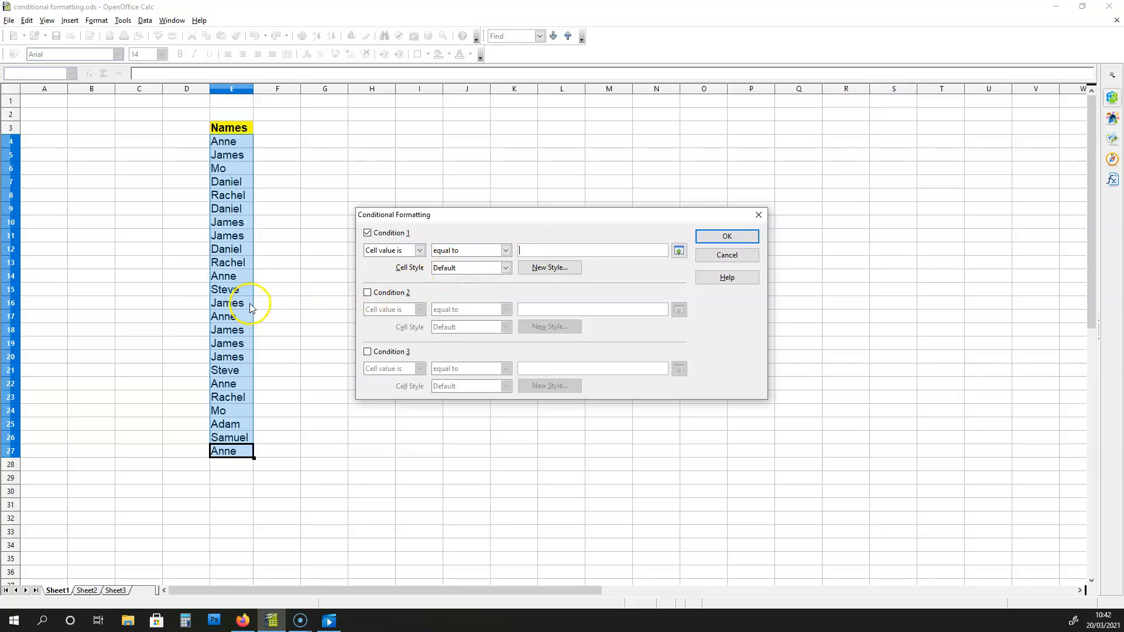
mouse_move(242, 312)
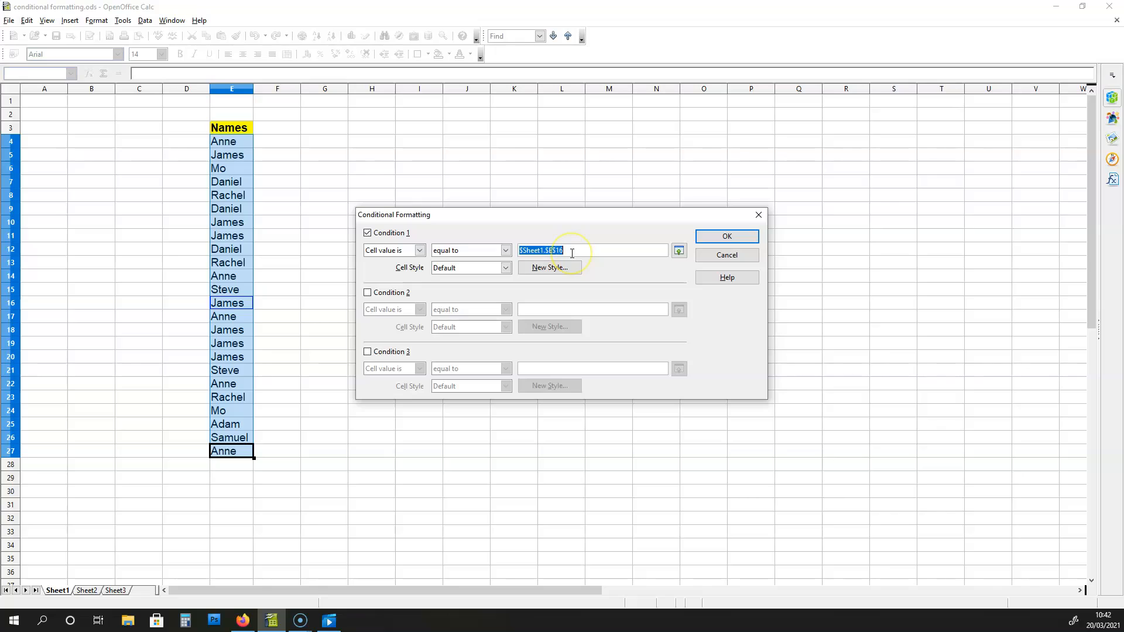
mouse_move(592, 291)
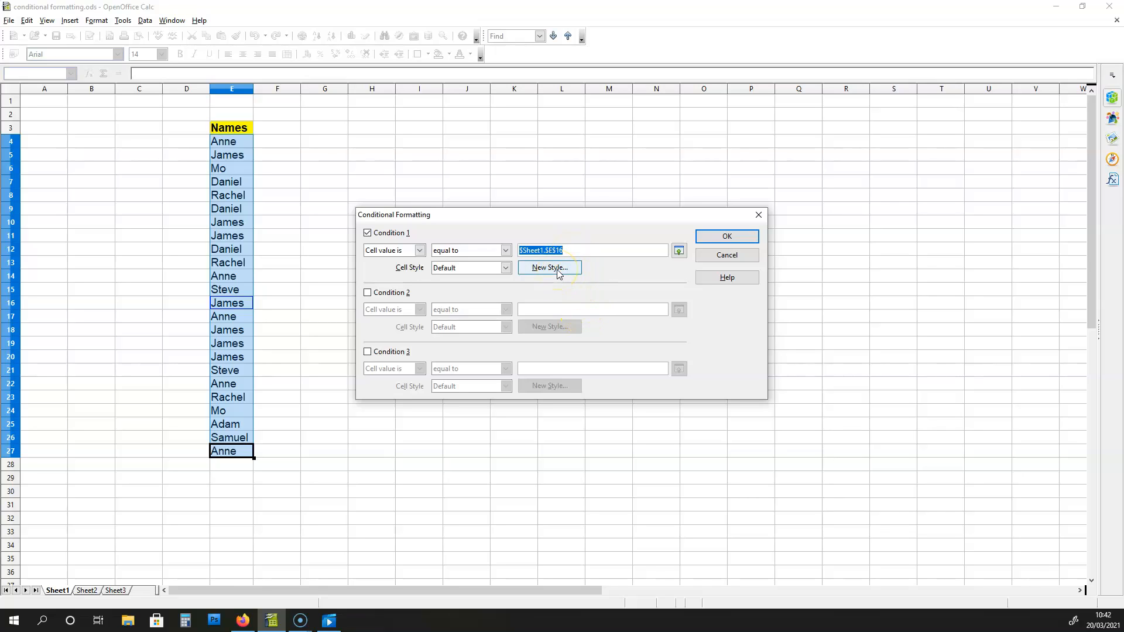
Step: Create cell style Untitled1 with a Sky blue background for condition 1
click(549, 268)
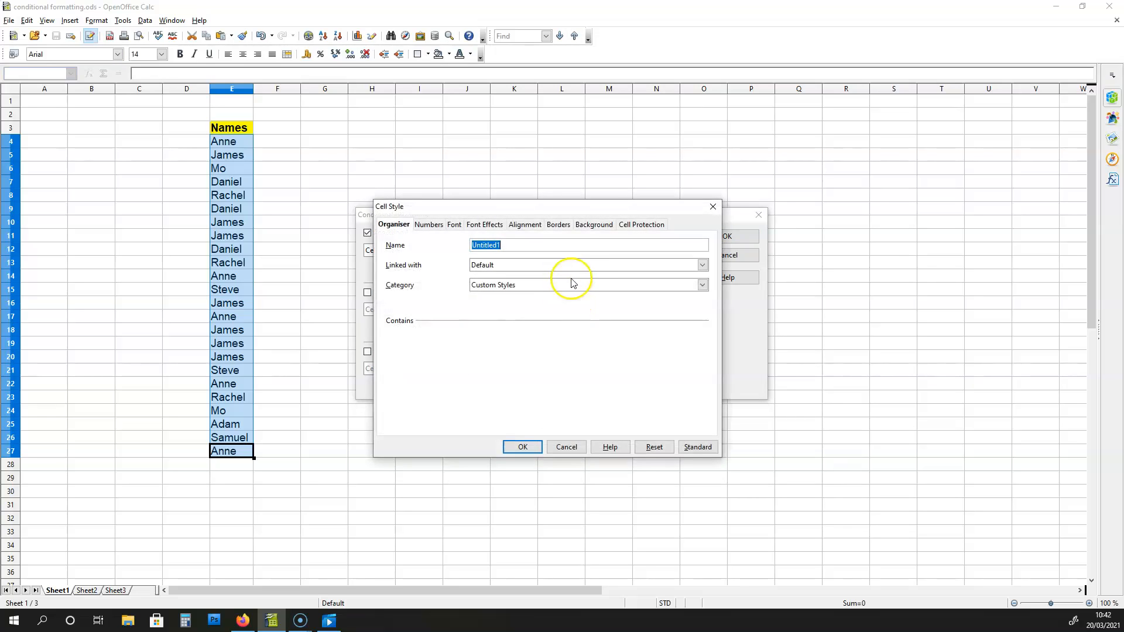
click(593, 224)
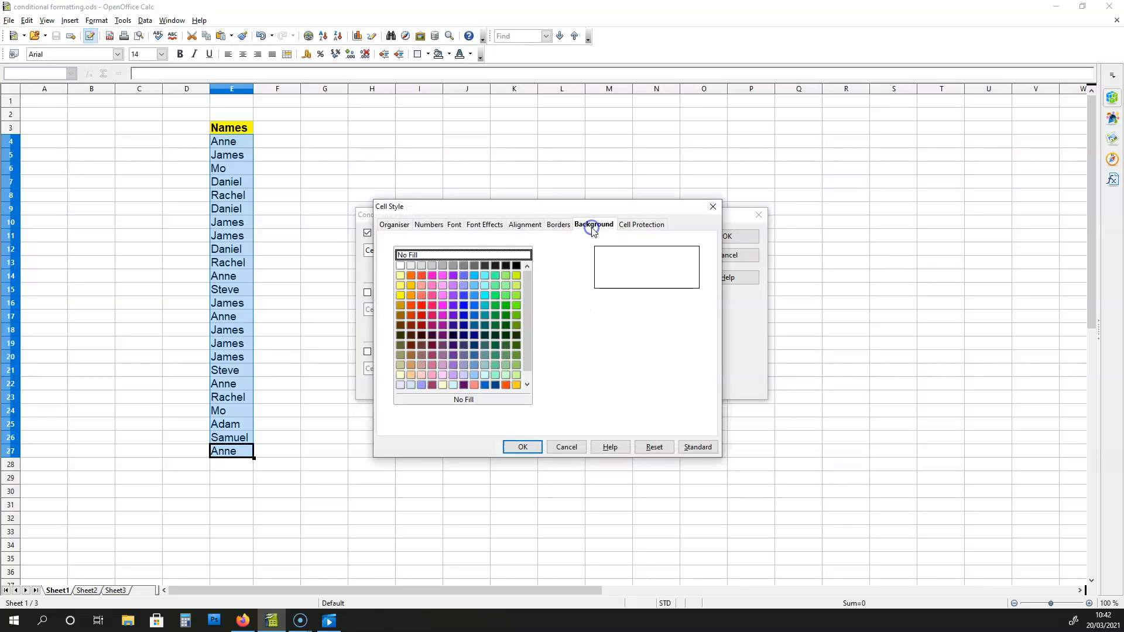
mouse_move(562, 304)
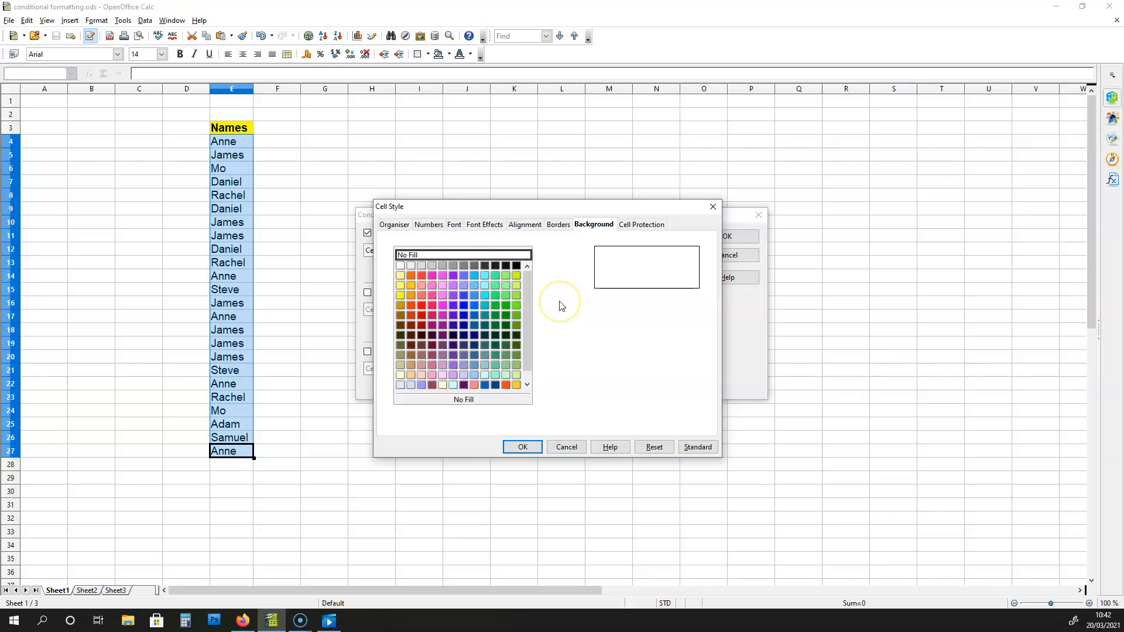
mouse_move(562, 307)
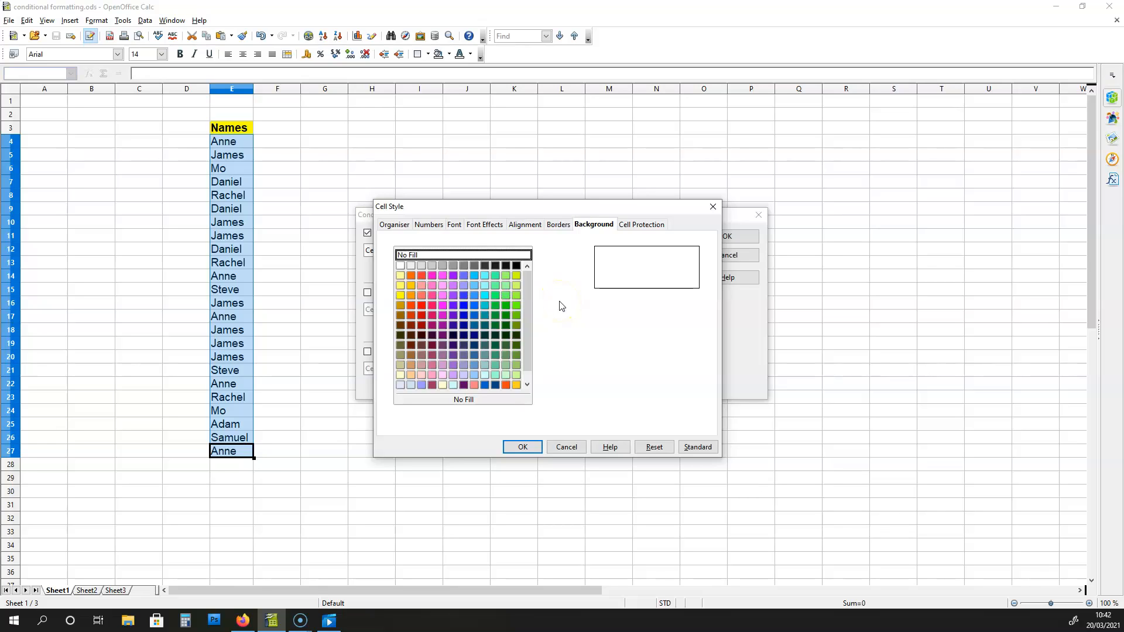
click(474, 278)
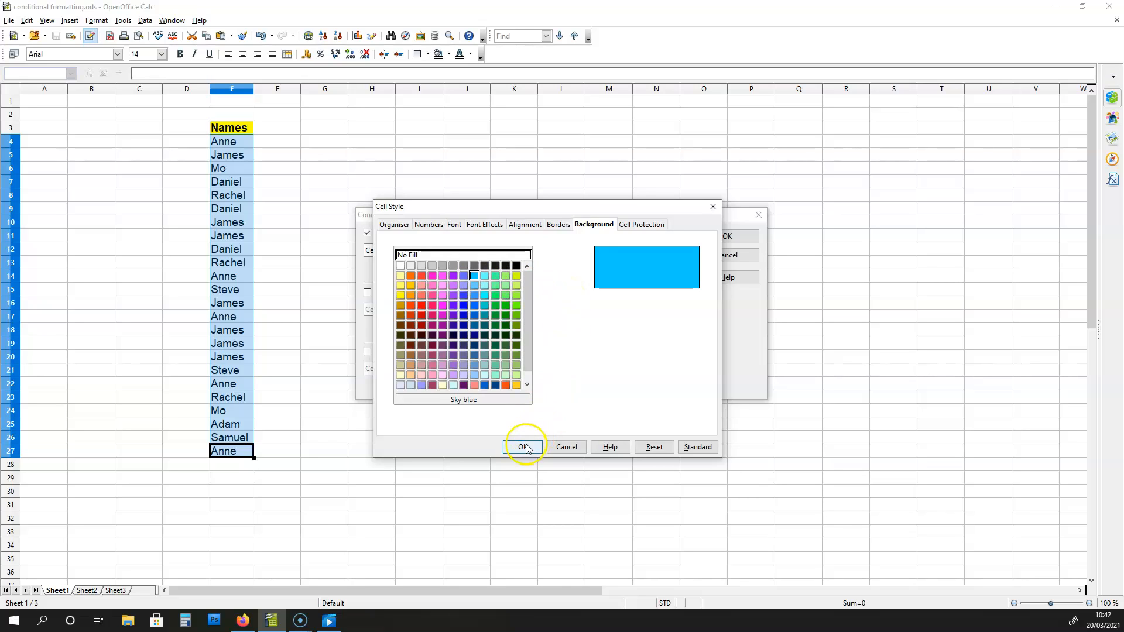
click(523, 447)
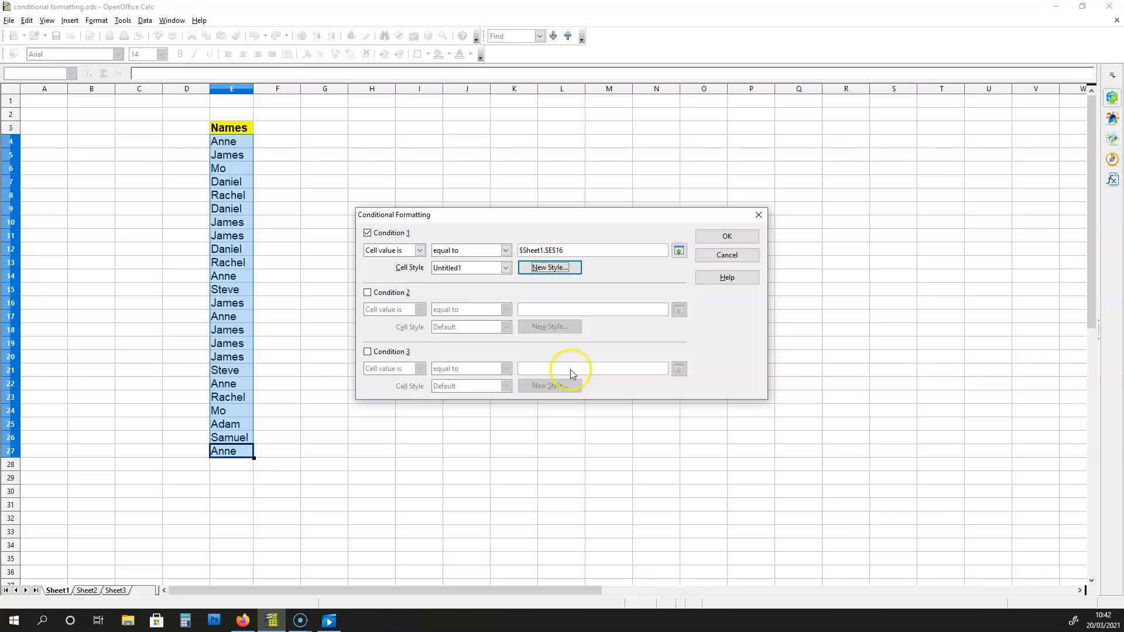
mouse_move(652, 271)
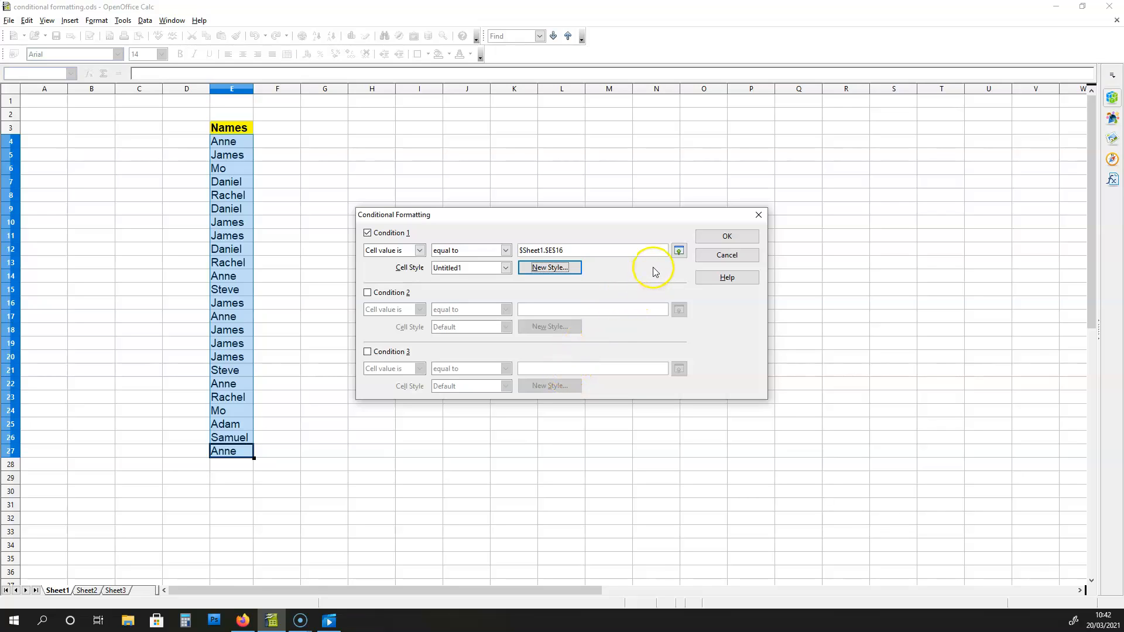
mouse_move(692, 269)
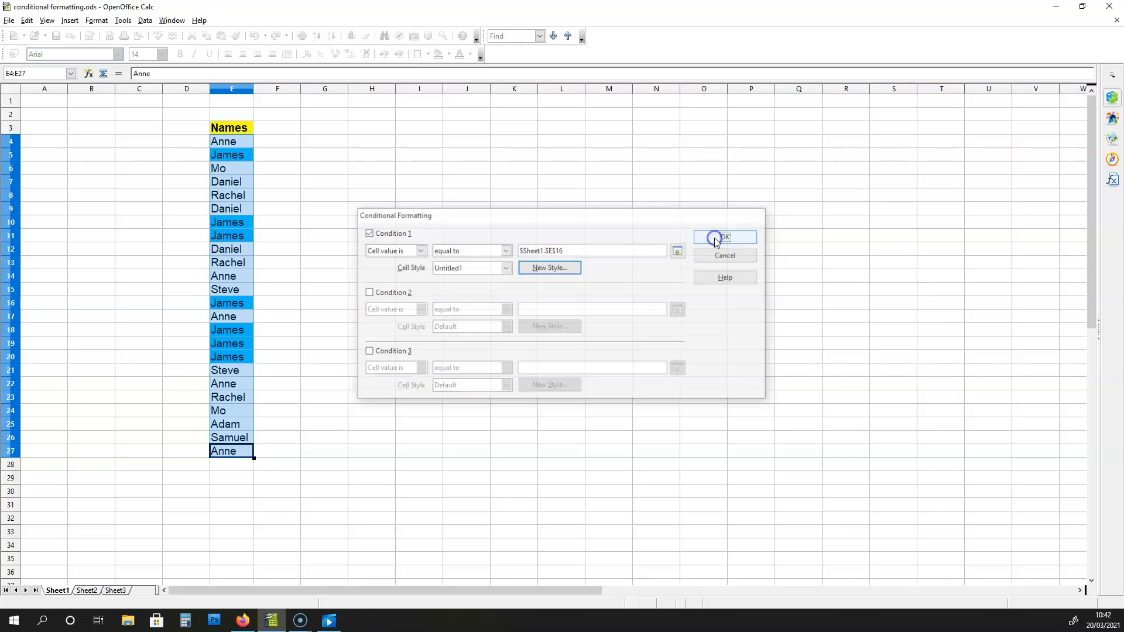
Step: Apply the James condition so matching names turn sky blue
click(725, 237)
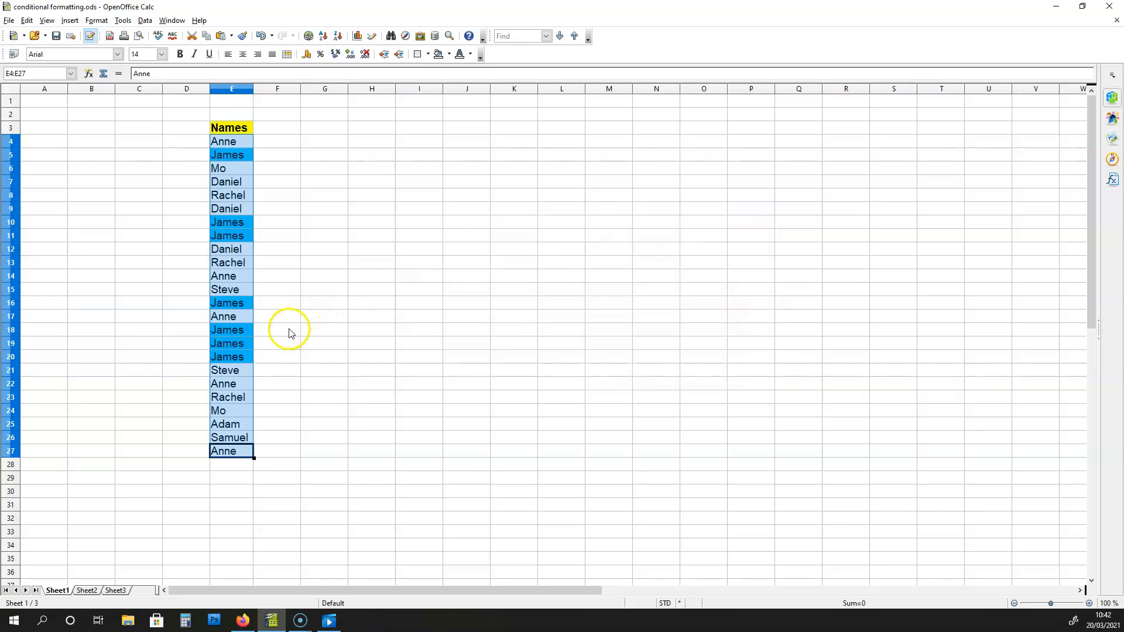
Step: Reselect E4:E27 and reopen Conditional Formatting showing the blue James condition
click(278, 330)
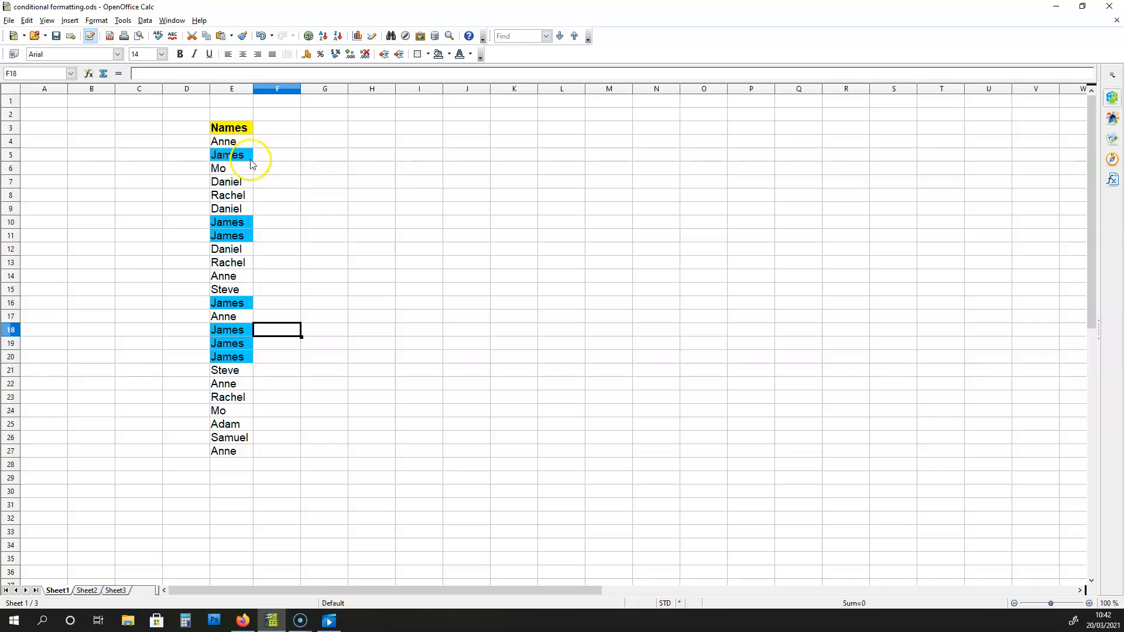
mouse_move(246, 147)
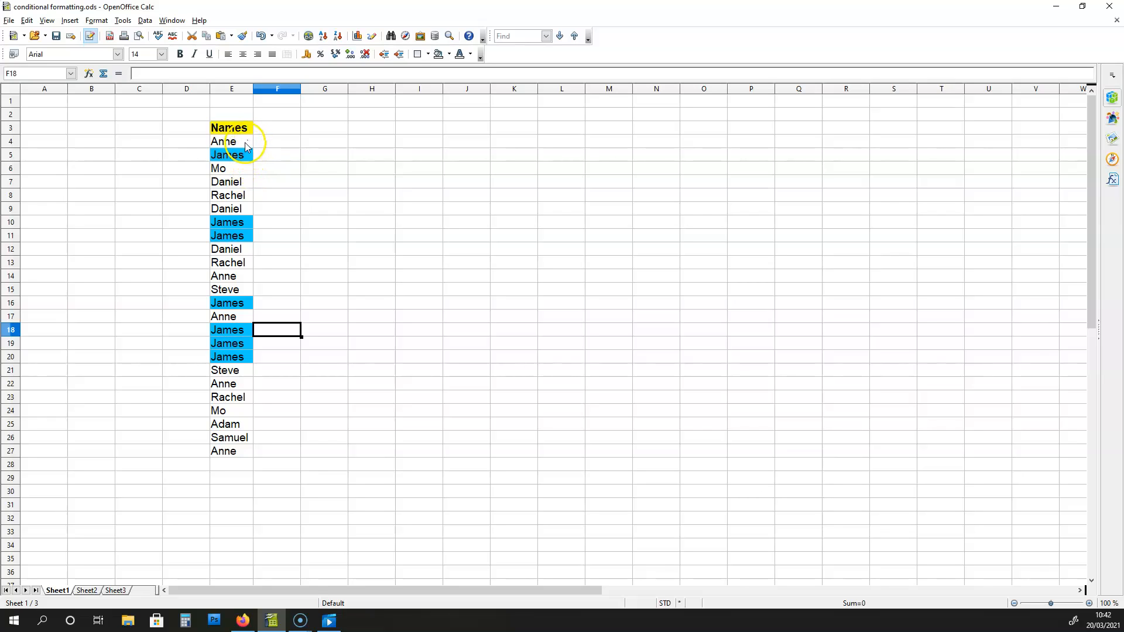
mouse_move(255, 377)
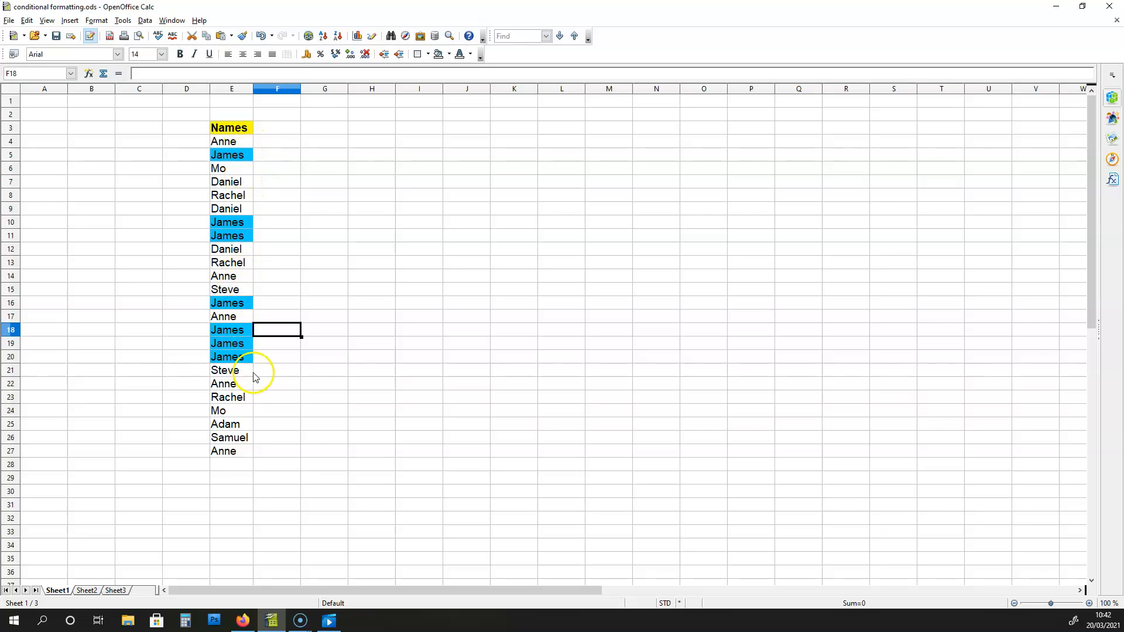
mouse_move(481, 365)
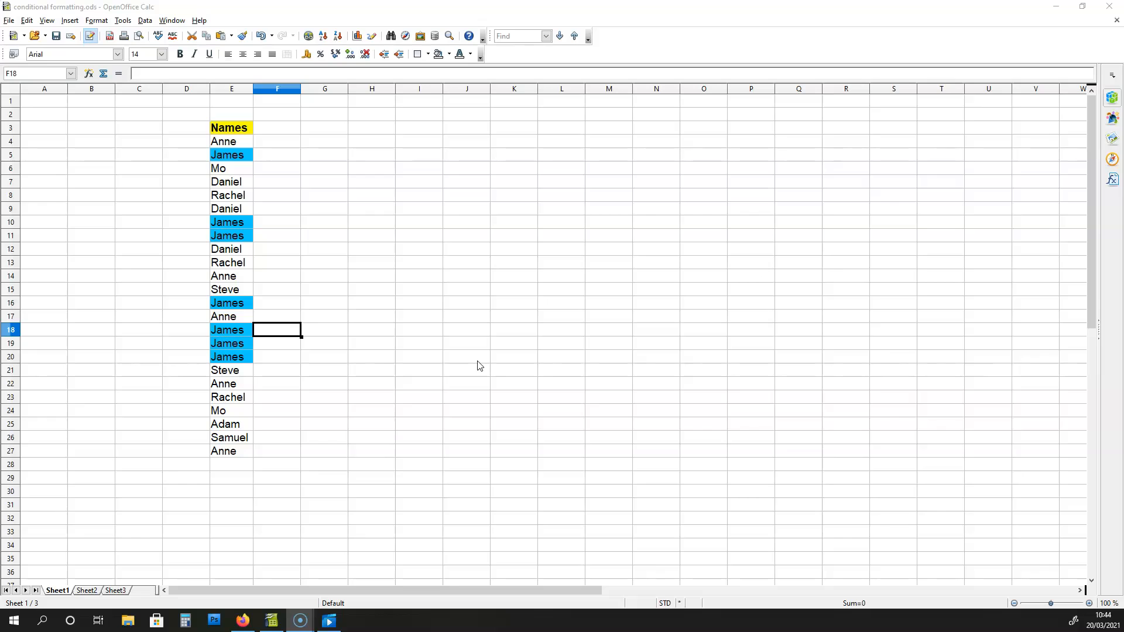
mouse_move(308, 185)
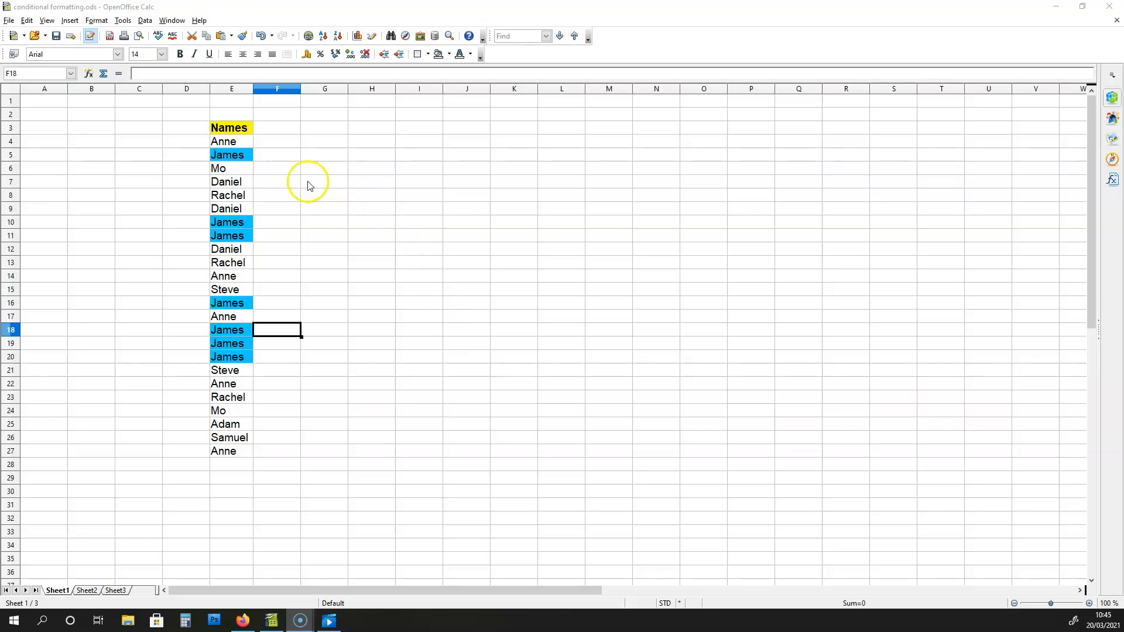
click(230, 141)
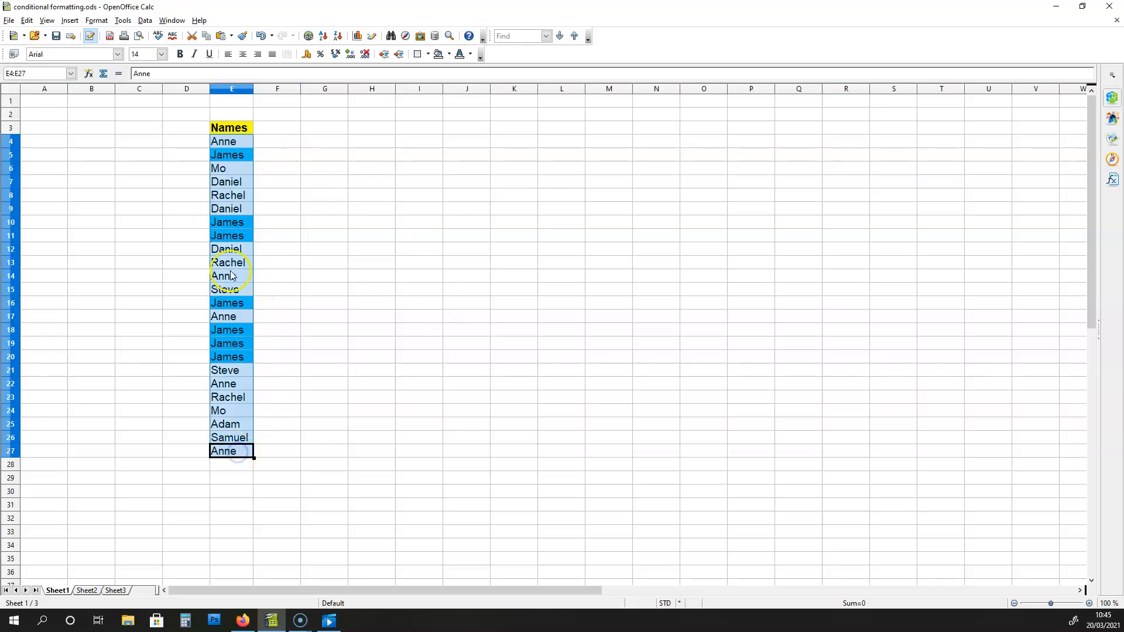
click(96, 19)
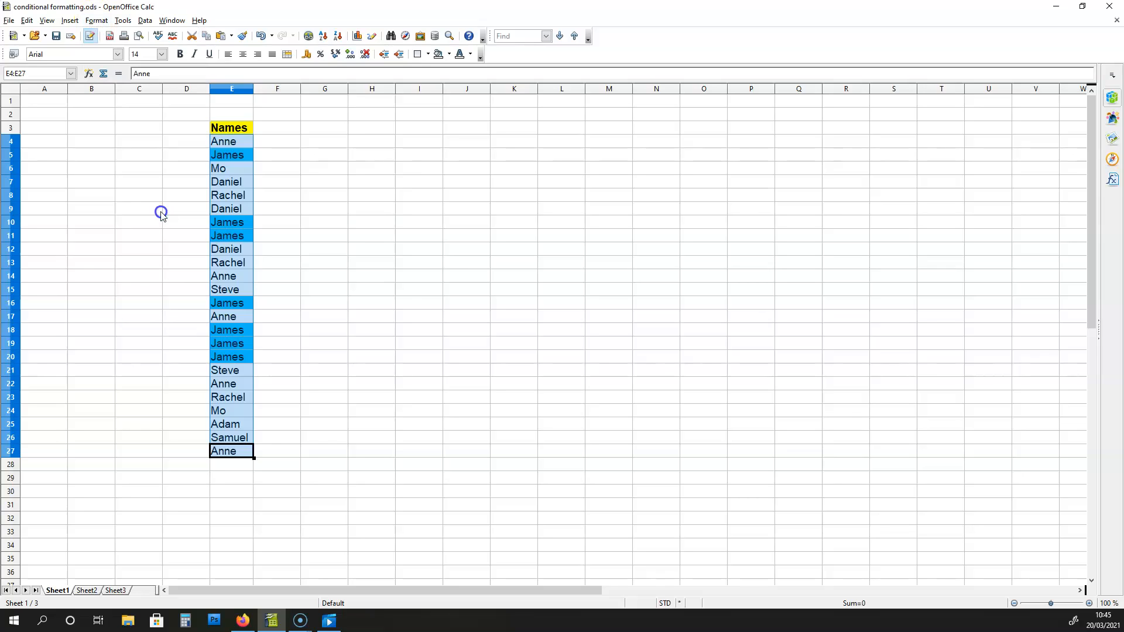
click(95, 19)
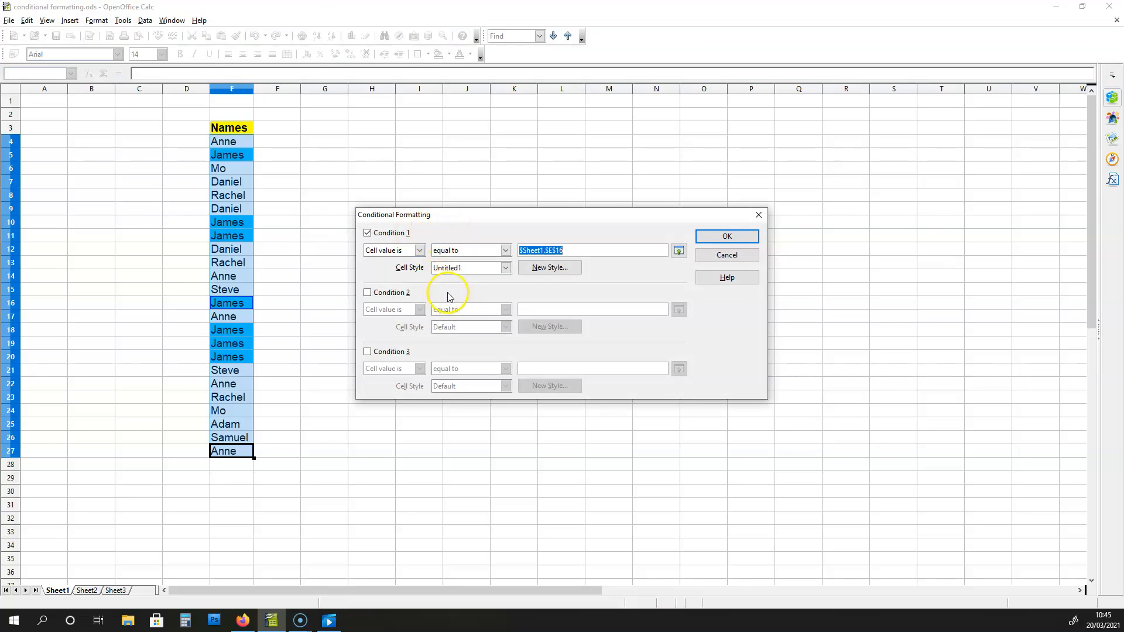
mouse_move(442, 294)
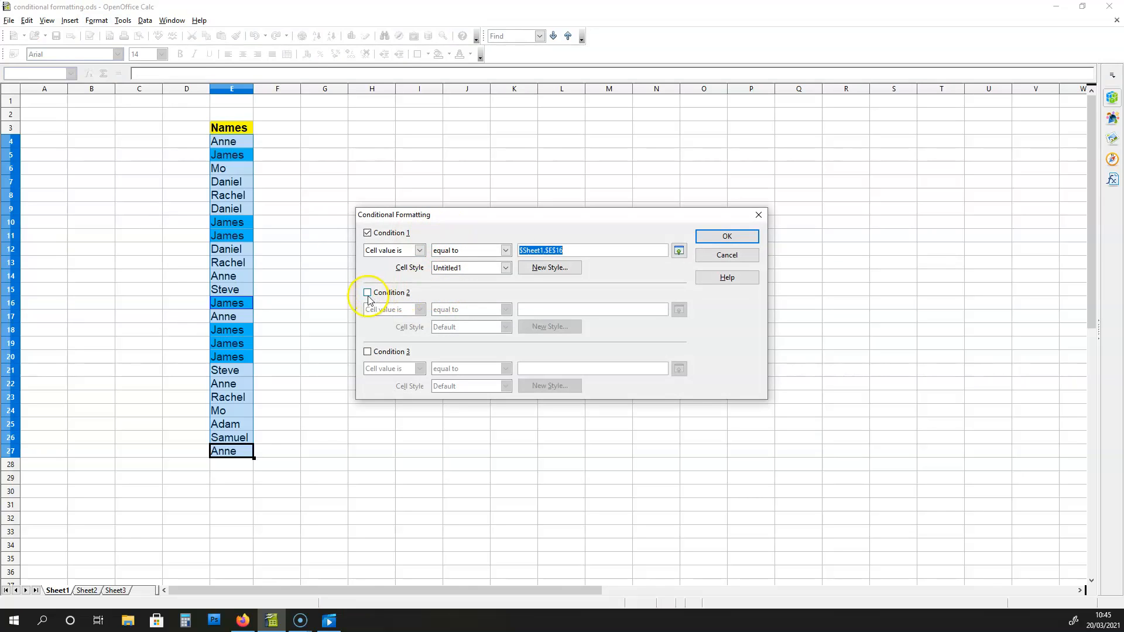
Step: Enable condition 2 equal to $Sheet1.$E$4 (Anne) and start a new style
click(367, 293)
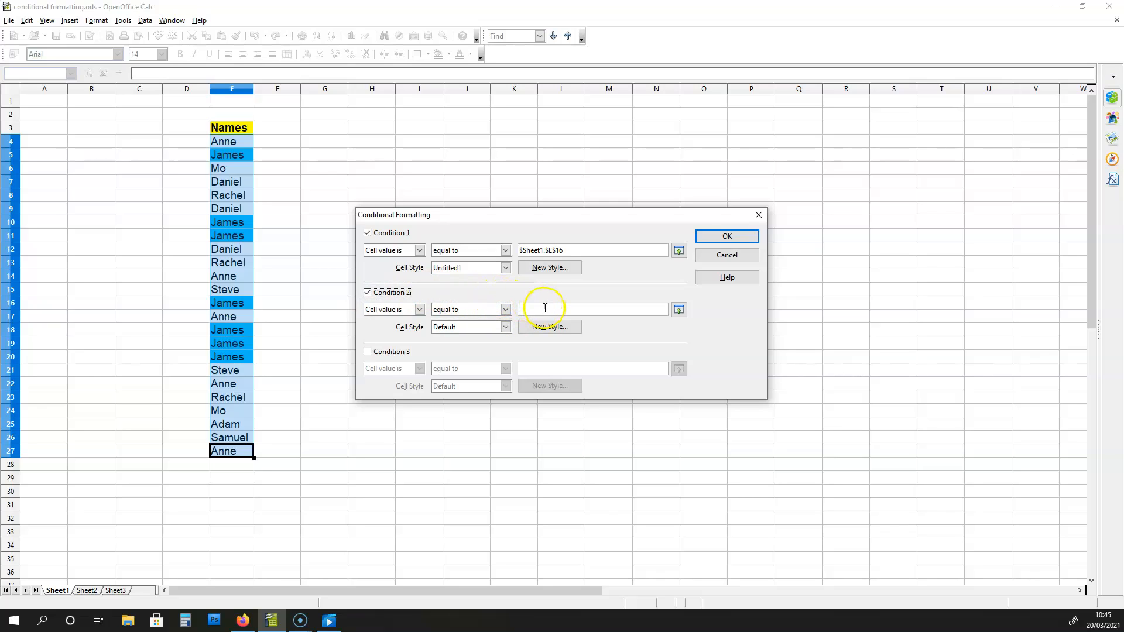
mouse_move(297, 216)
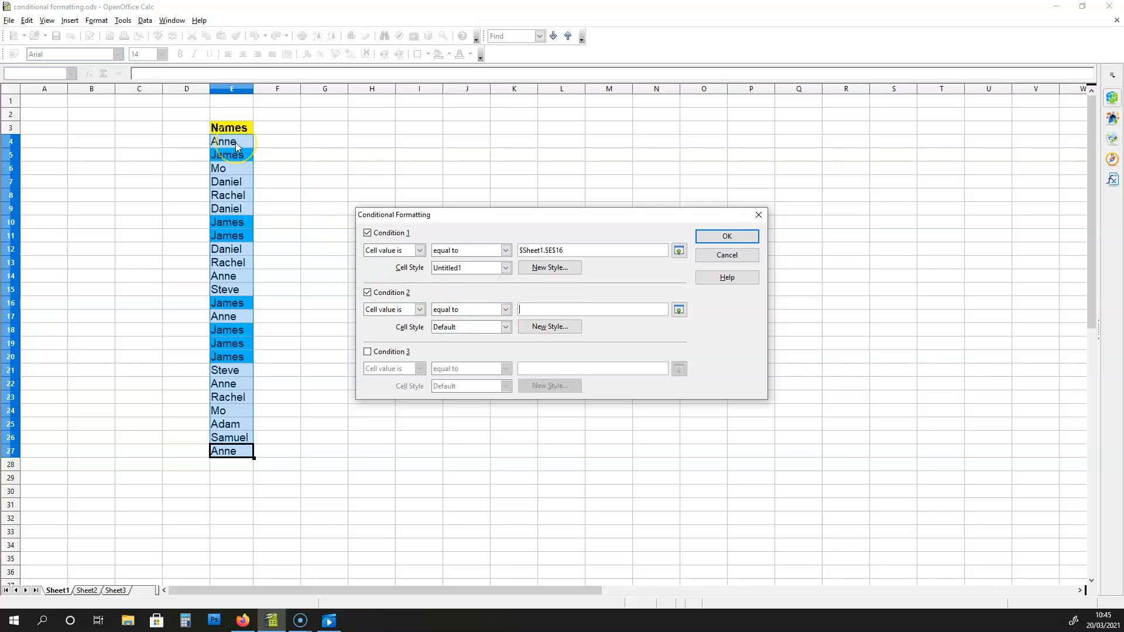
text($Sheet1.$E$4)
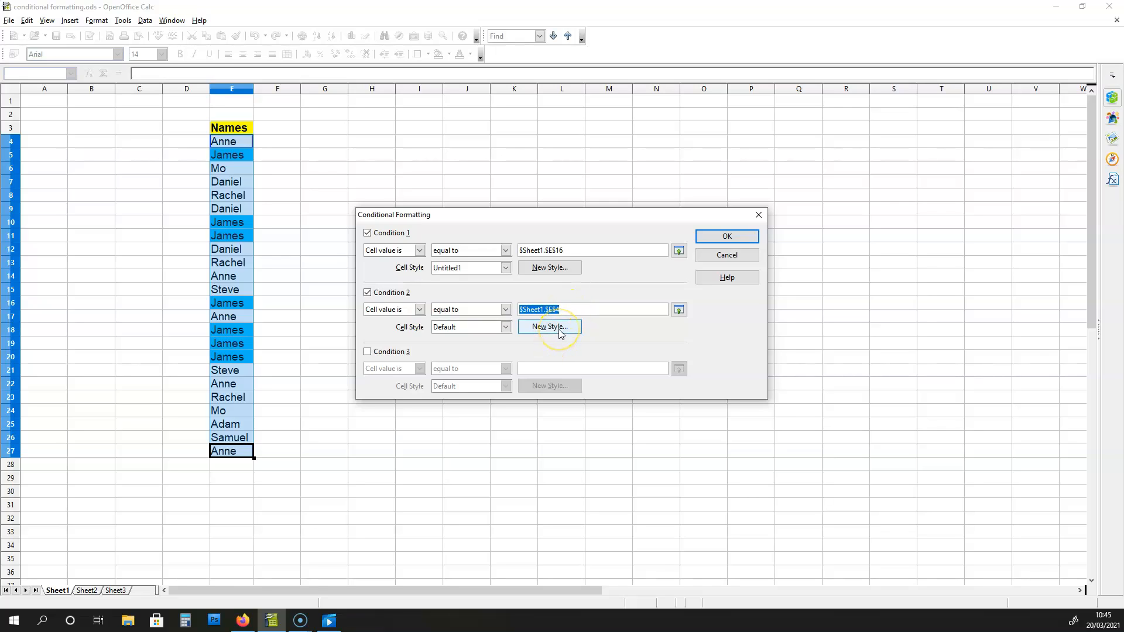
click(549, 327)
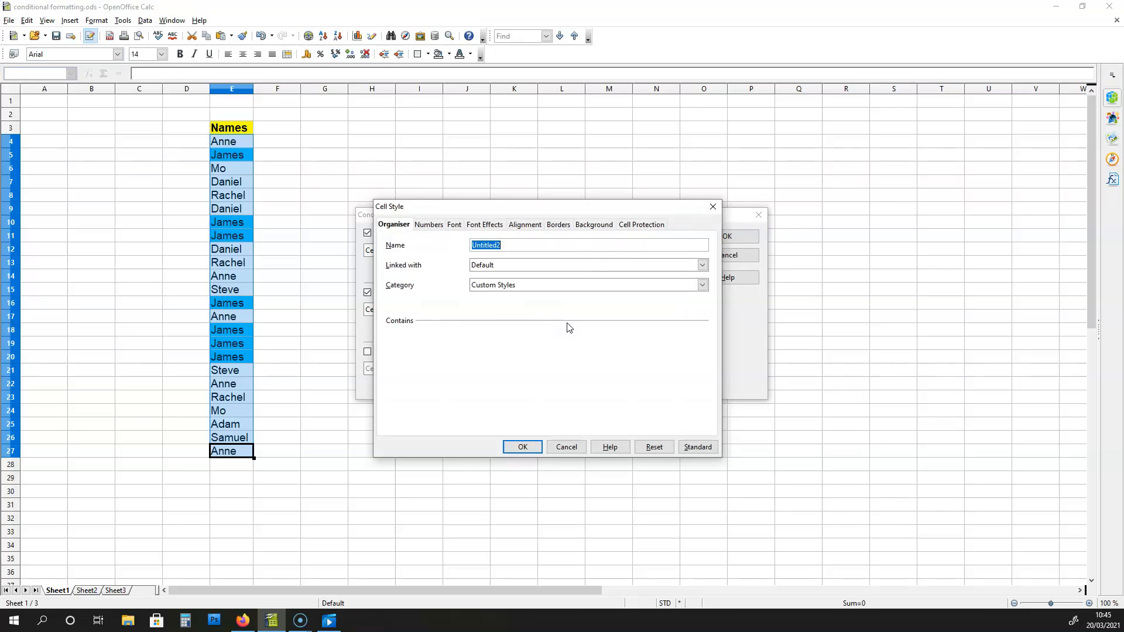
Step: Give condition 2's new style Untitled2 a Pink background
click(593, 224)
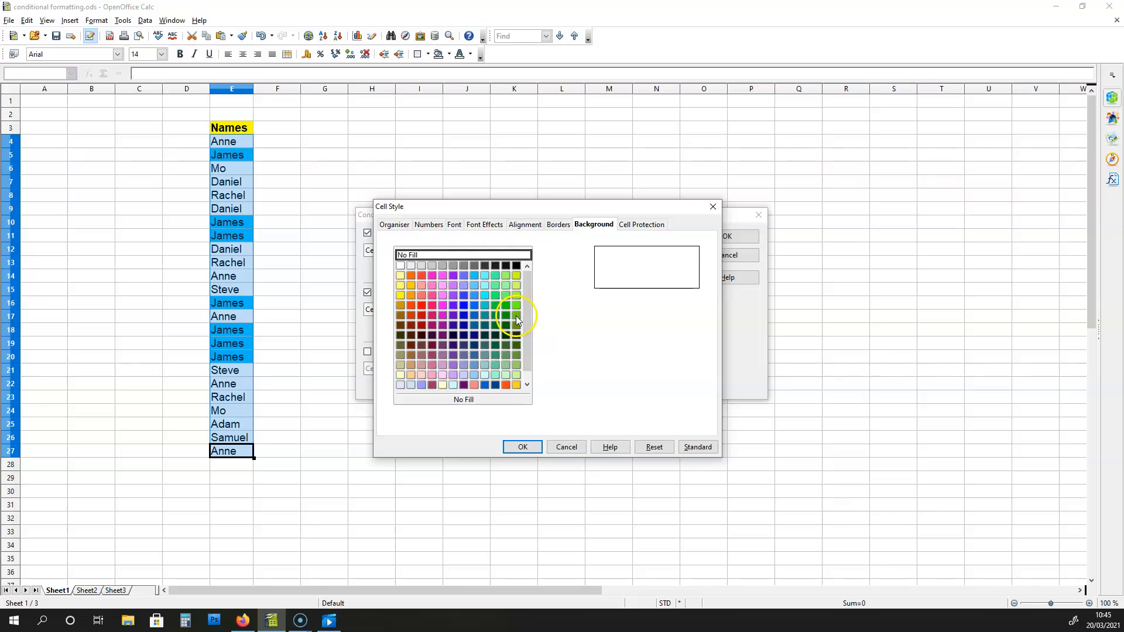
mouse_move(433, 282)
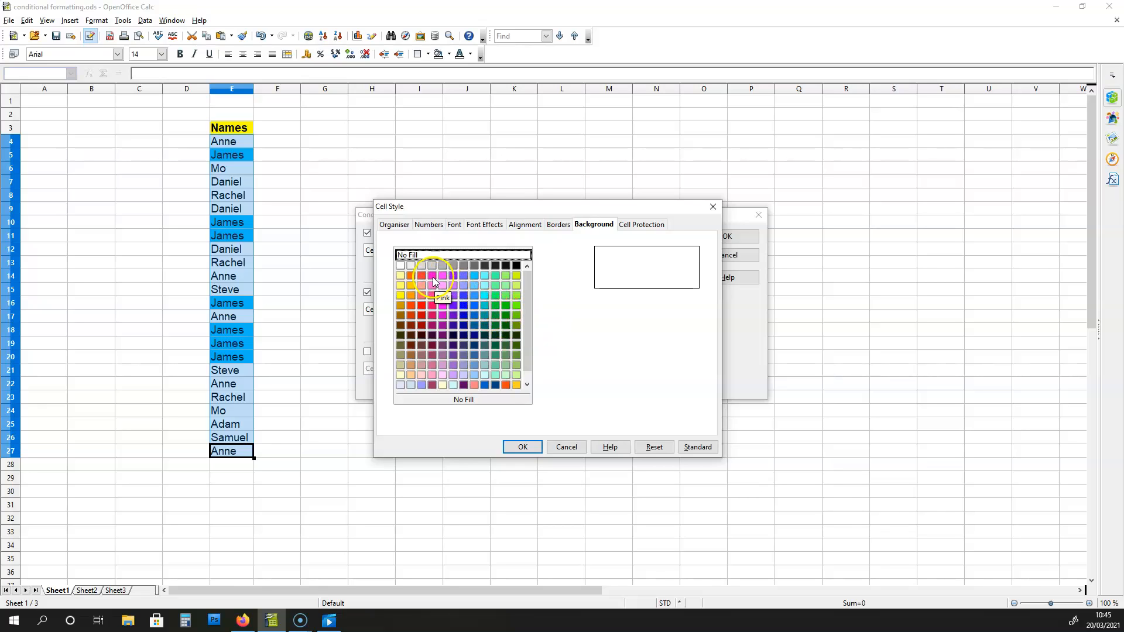
click(432, 276)
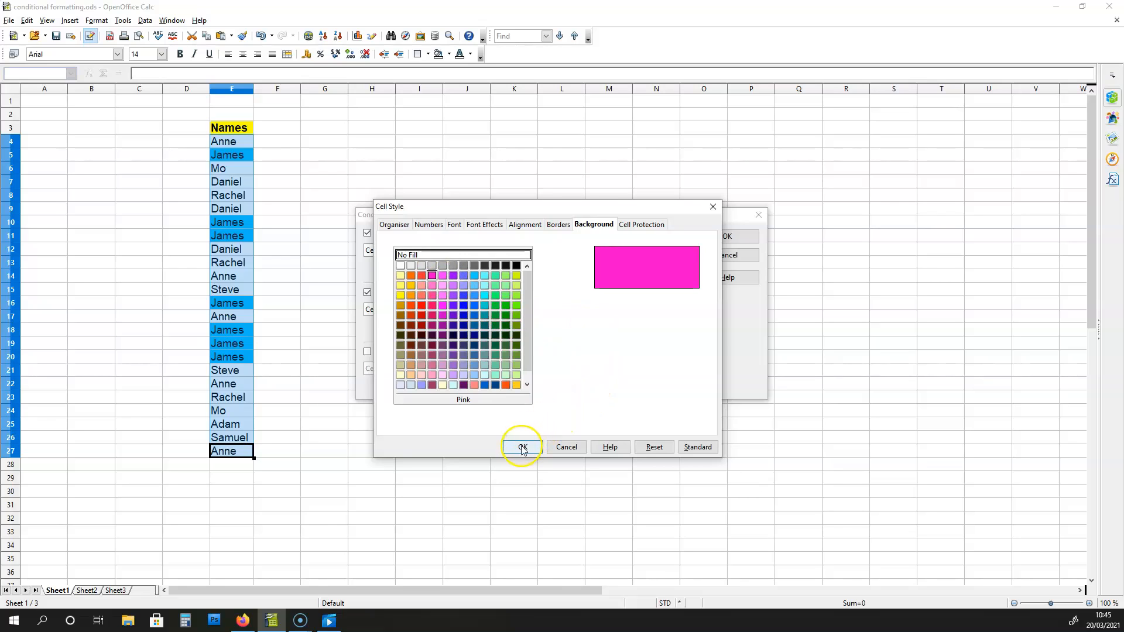
click(522, 447)
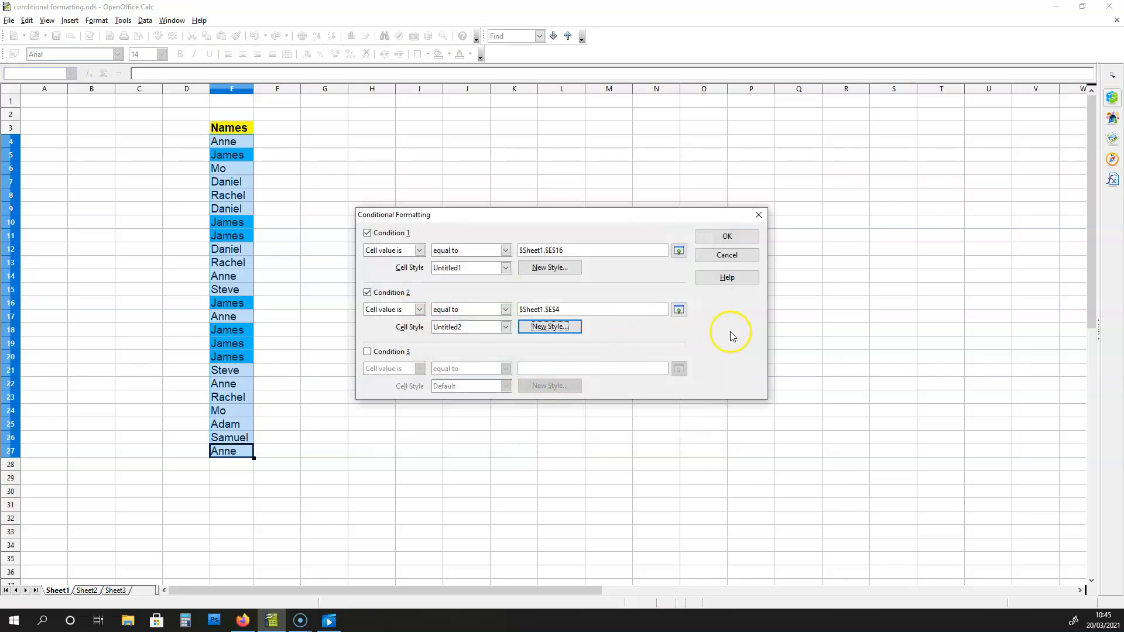
mouse_move(654, 332)
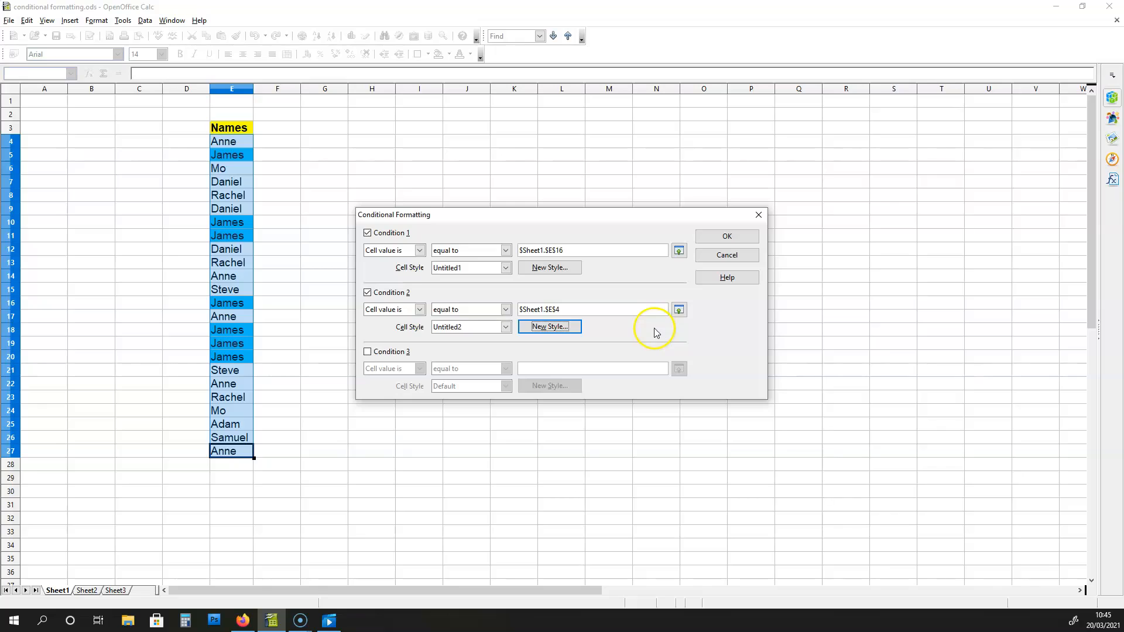
mouse_move(630, 326)
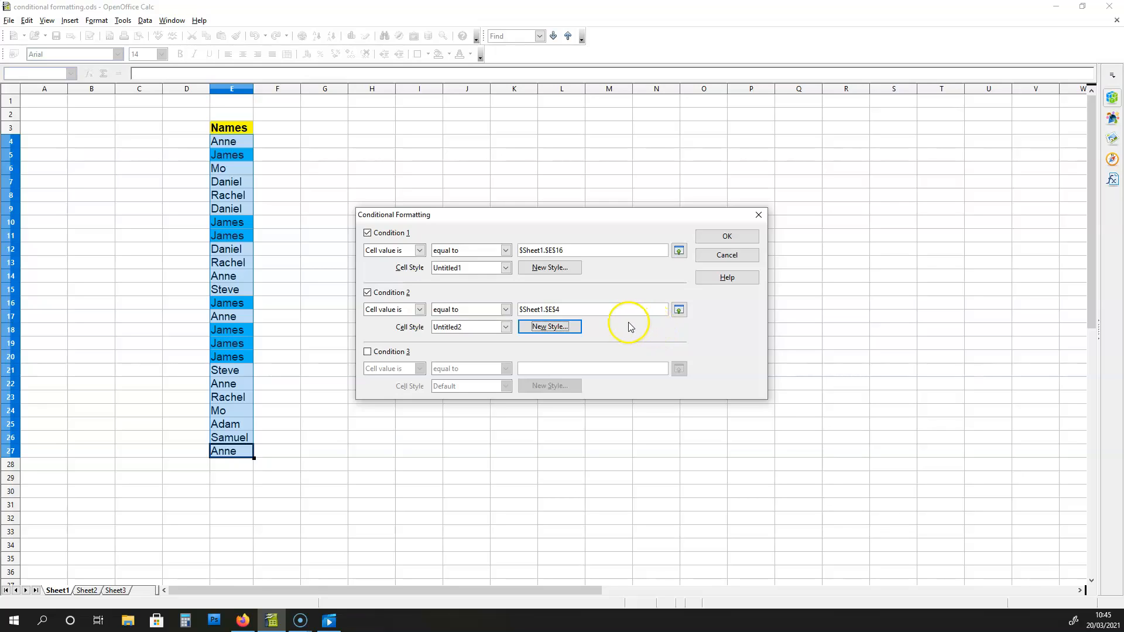
mouse_move(427, 356)
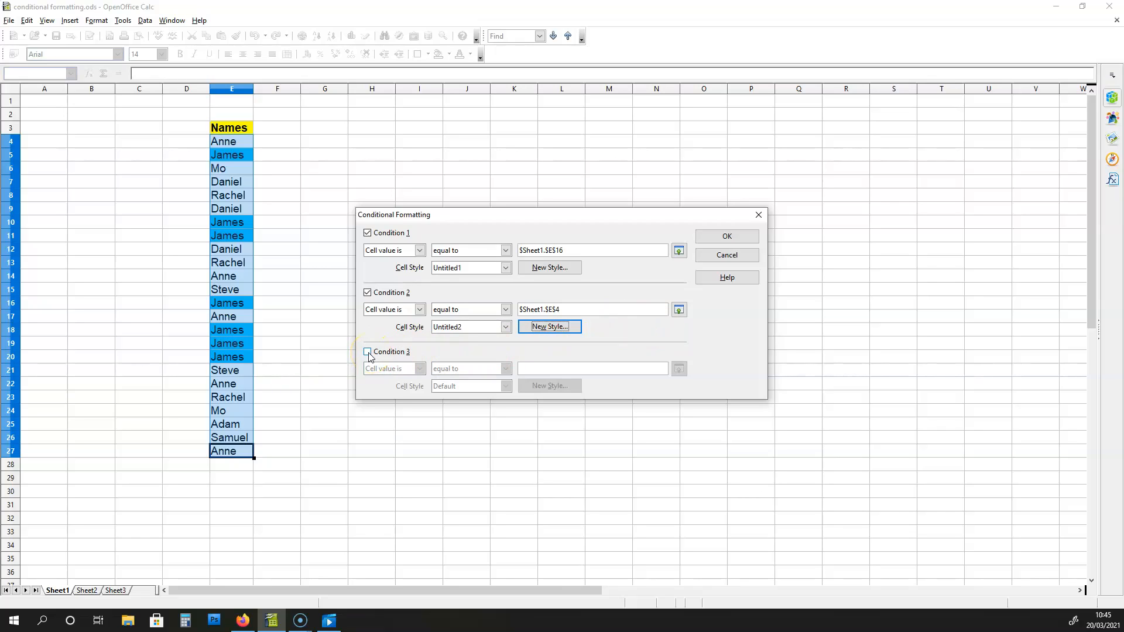
Step: Enable condition 3 equal to $Sheet1.$E$24 (Mo) and start a new style
click(367, 352)
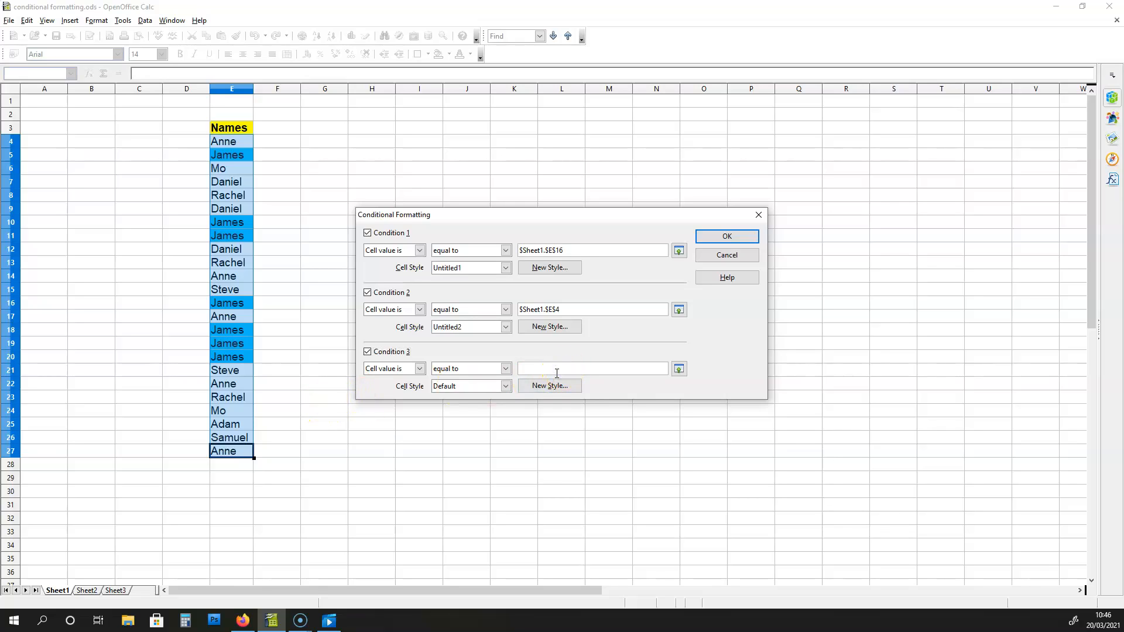
mouse_move(390, 402)
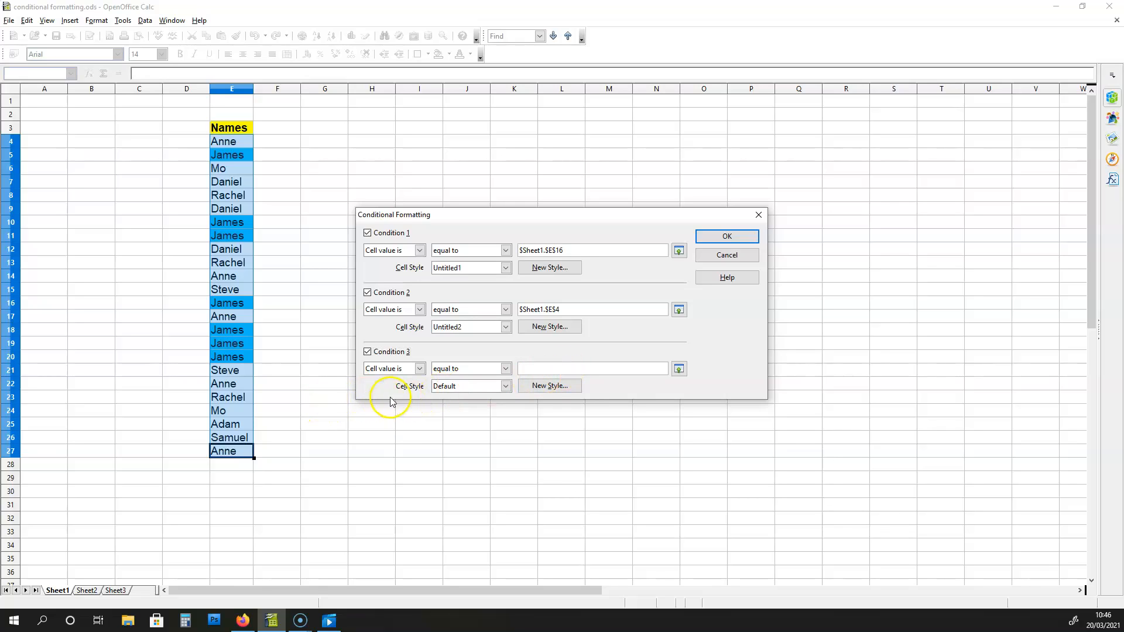
mouse_move(228, 411)
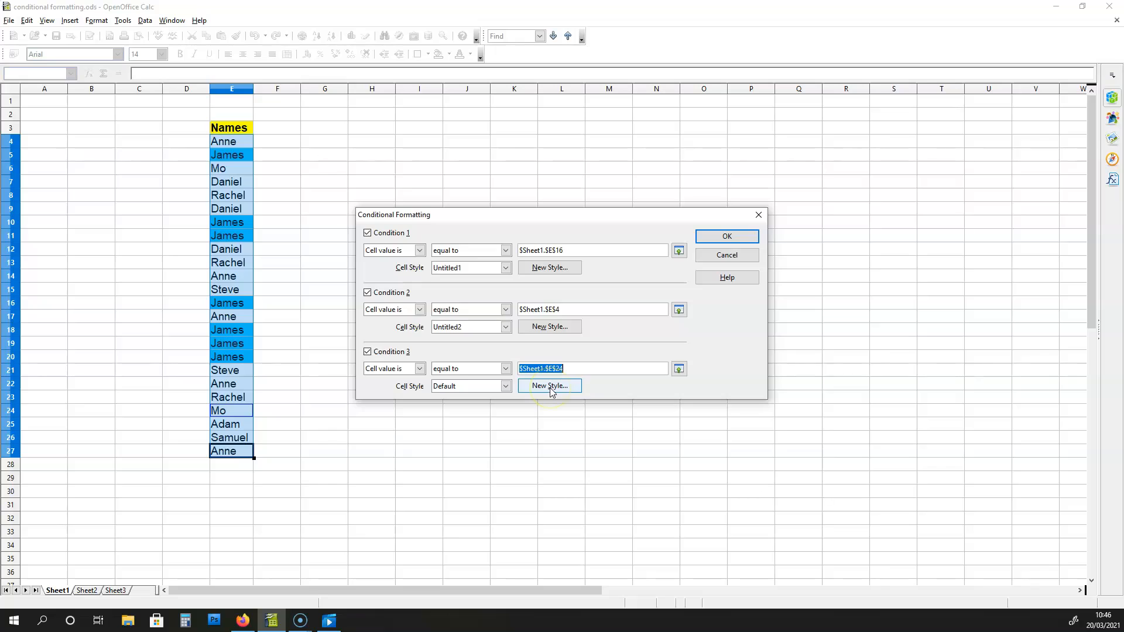
click(549, 386)
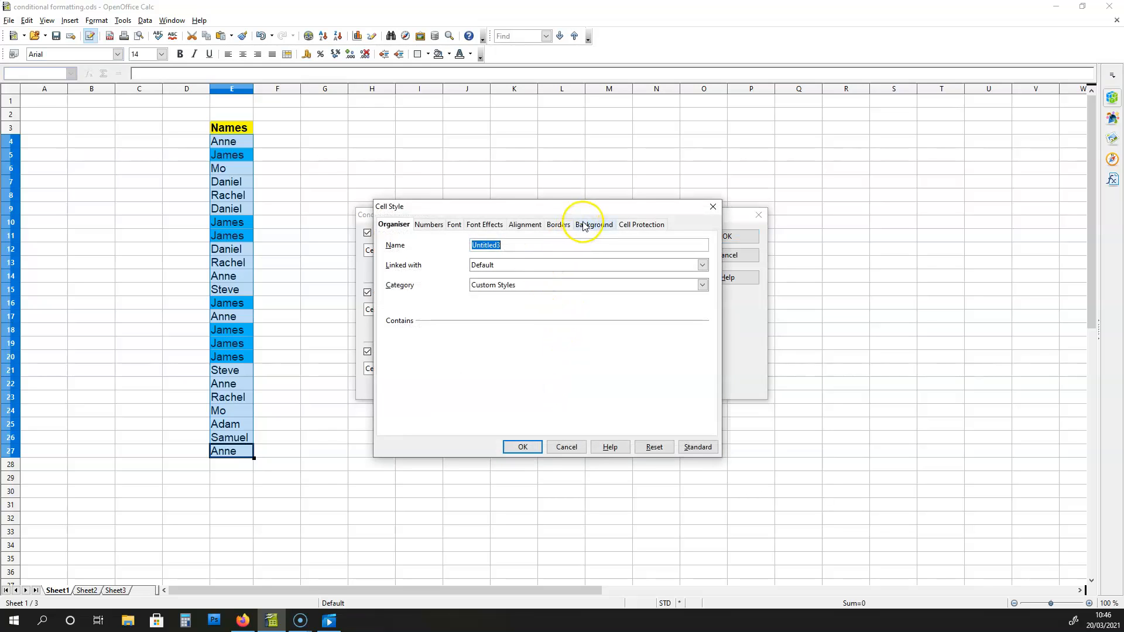
Step: Give condition 3's new style Untitled3 a Green 3 background
click(593, 225)
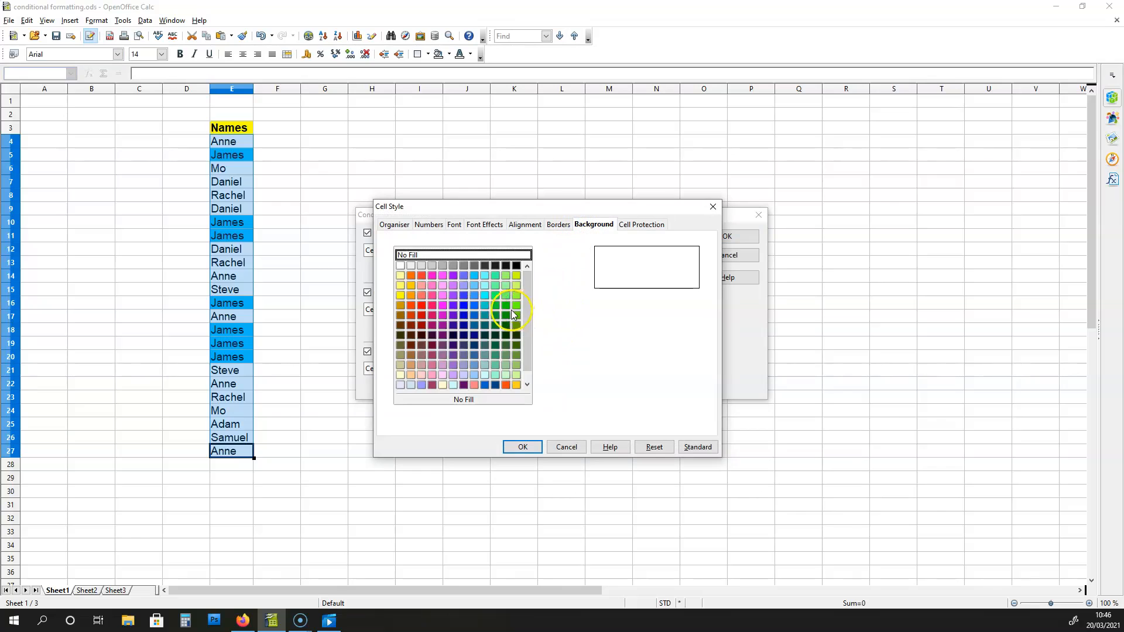
click(505, 306)
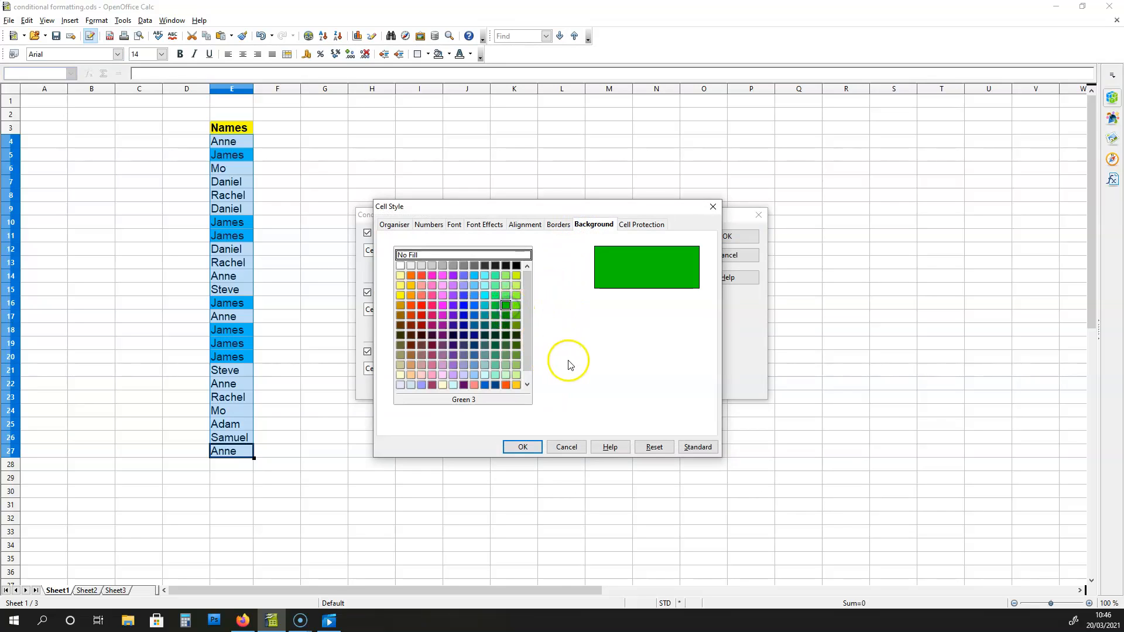
click(521, 447)
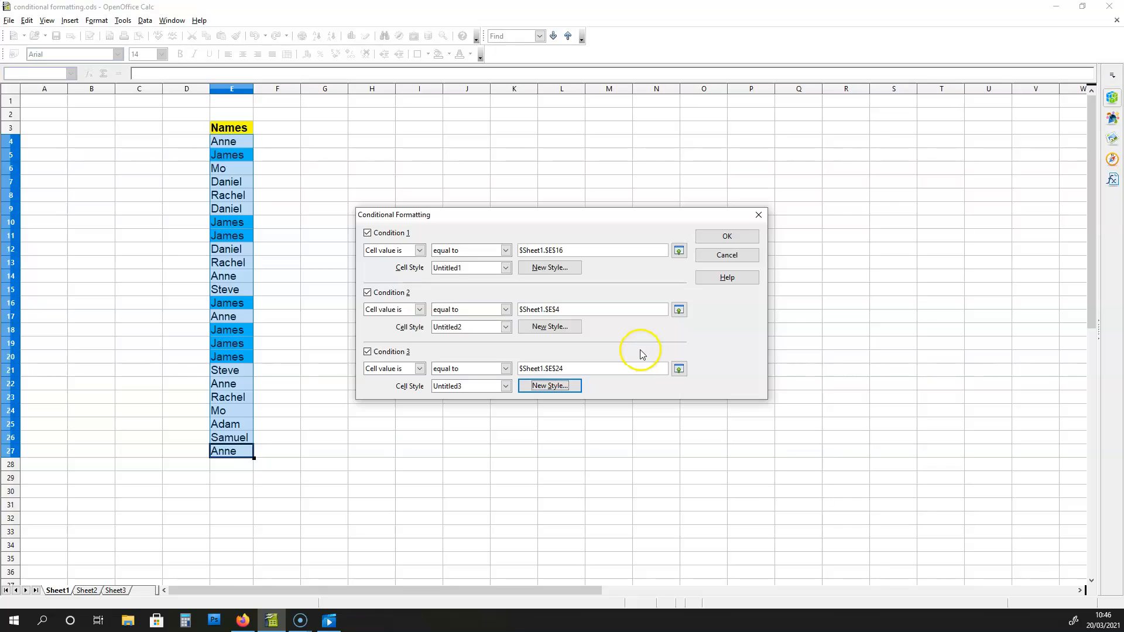
mouse_move(637, 349)
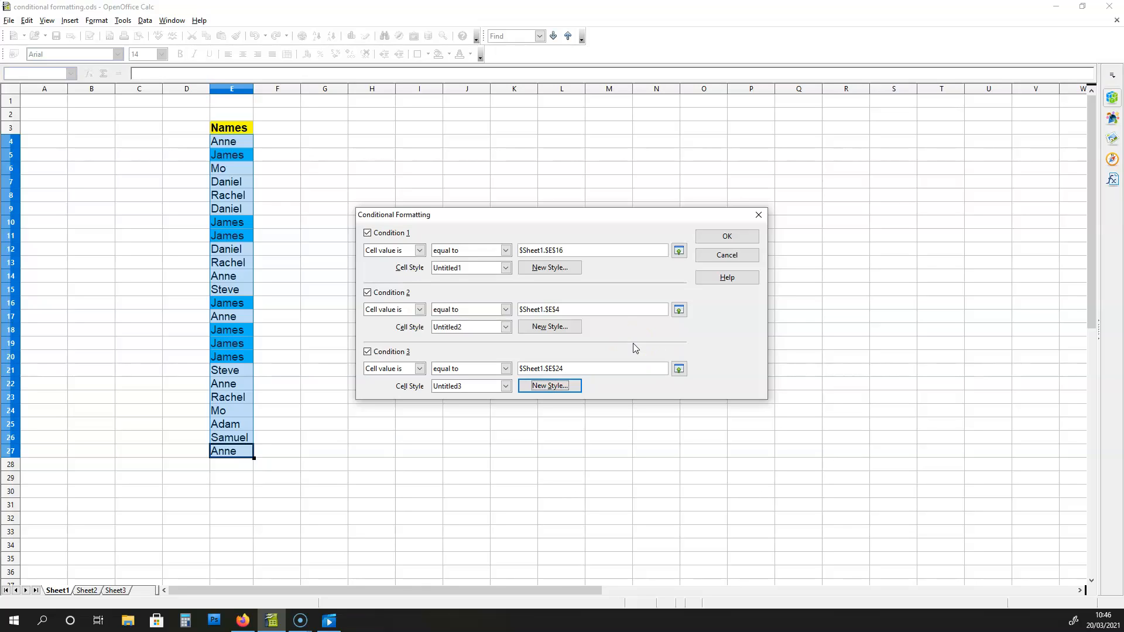
mouse_move(641, 337)
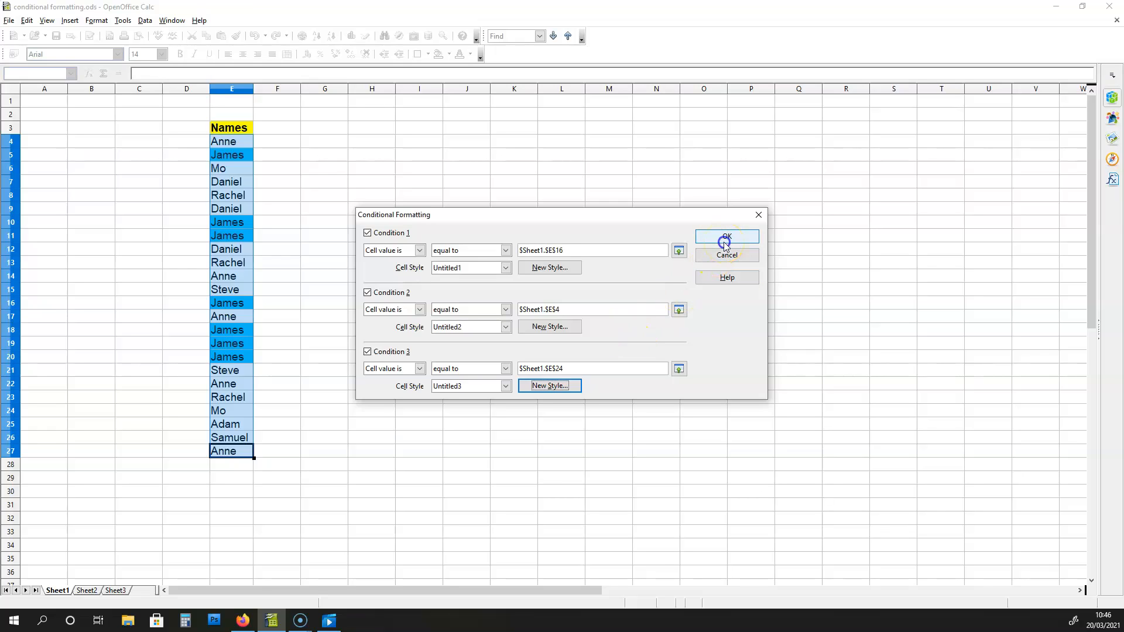
Step: Apply all three conditions: James blue, Anne pink, Mo green
click(726, 236)
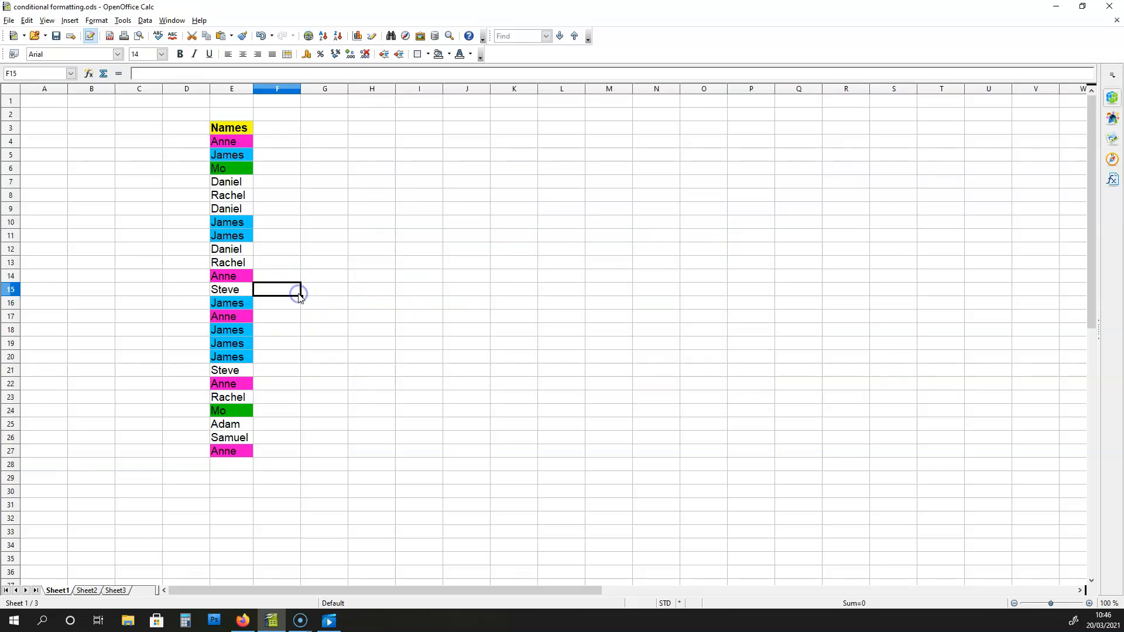
mouse_move(299, 296)
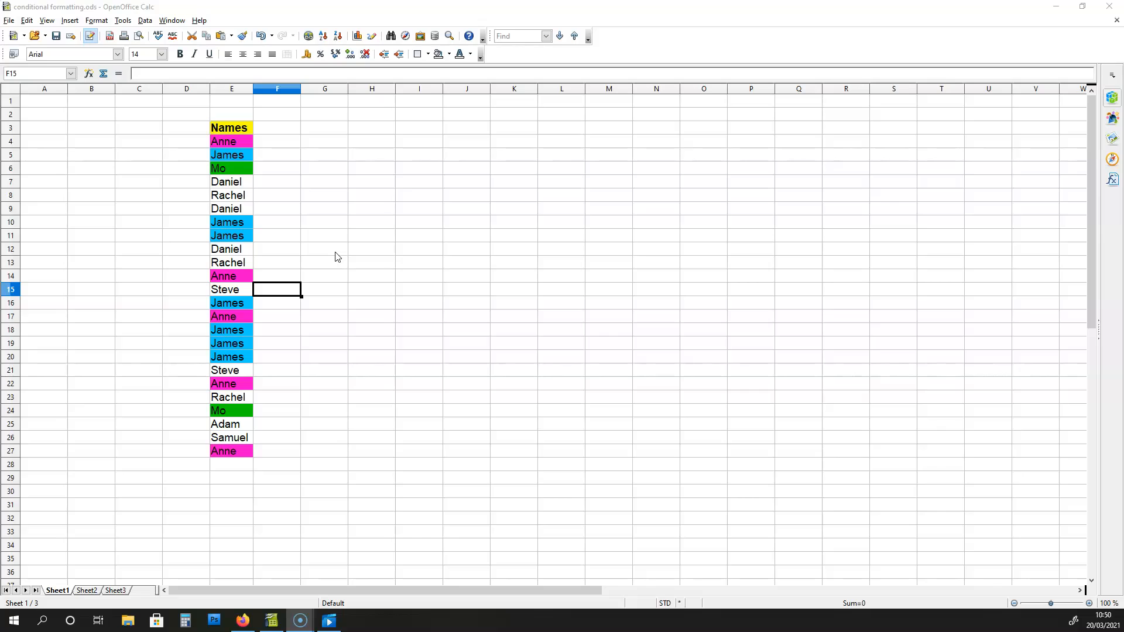
mouse_move(790, 255)
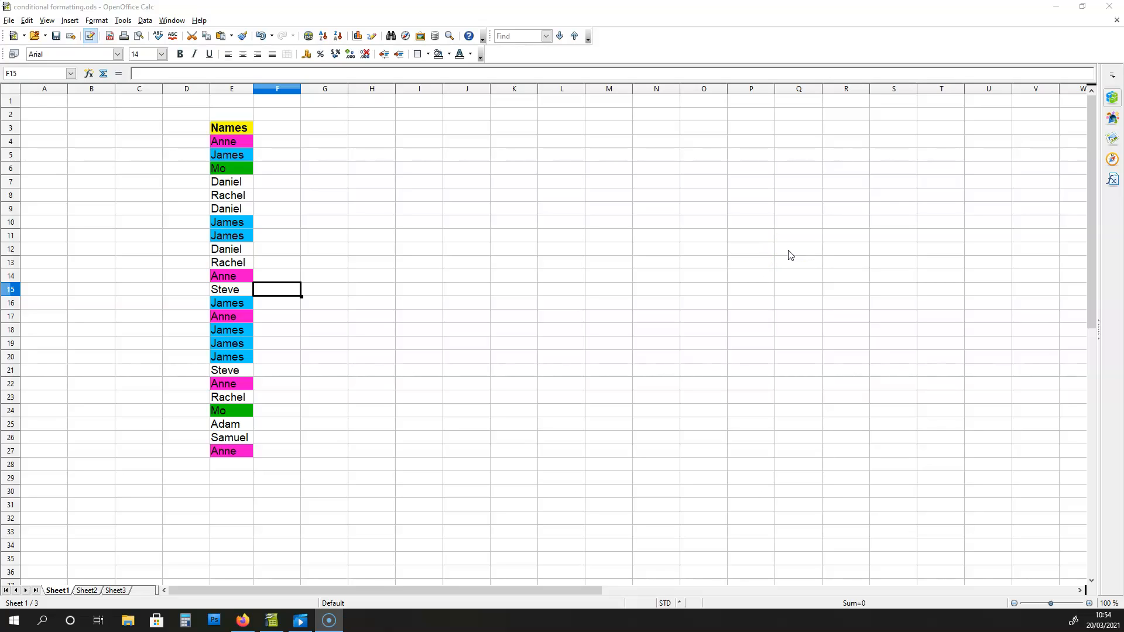
mouse_move(760, 330)
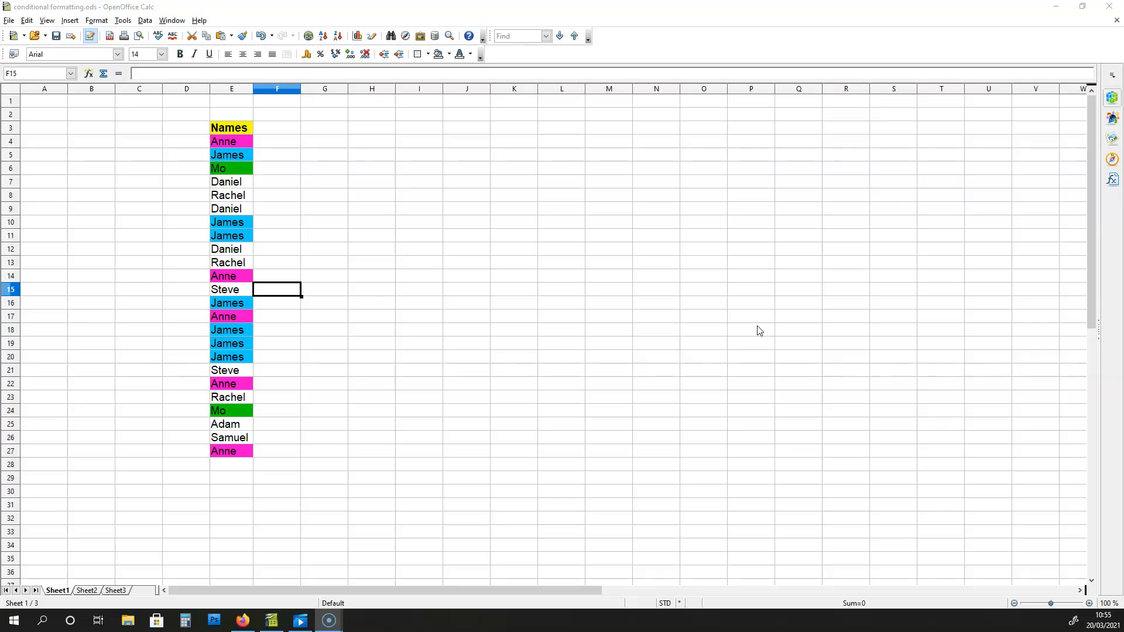
mouse_move(879, 122)
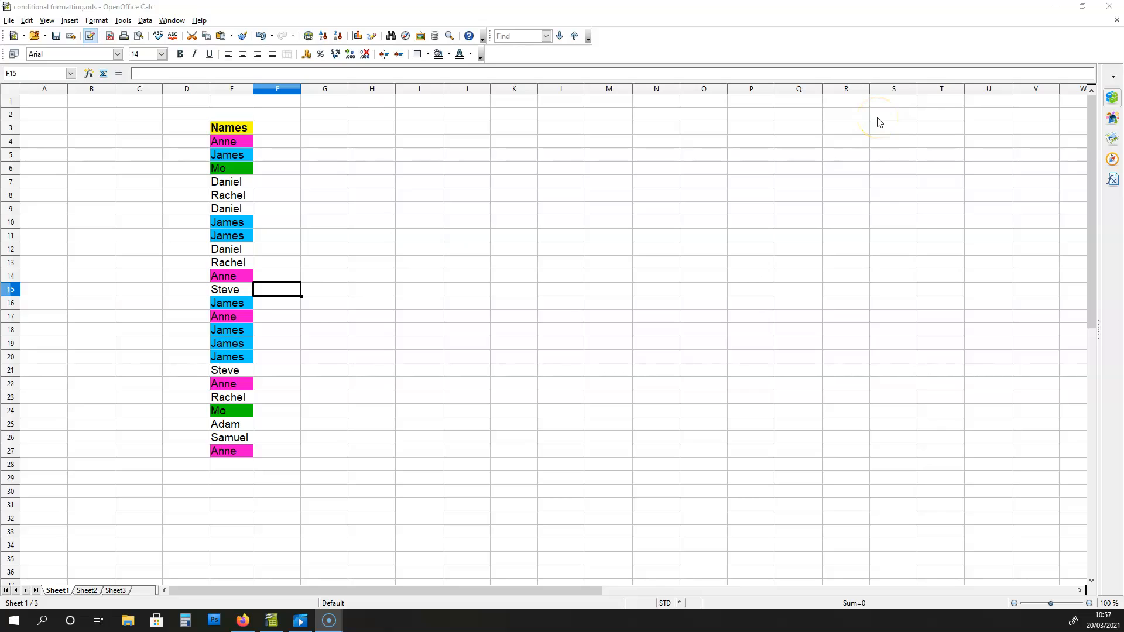
mouse_move(753, 89)
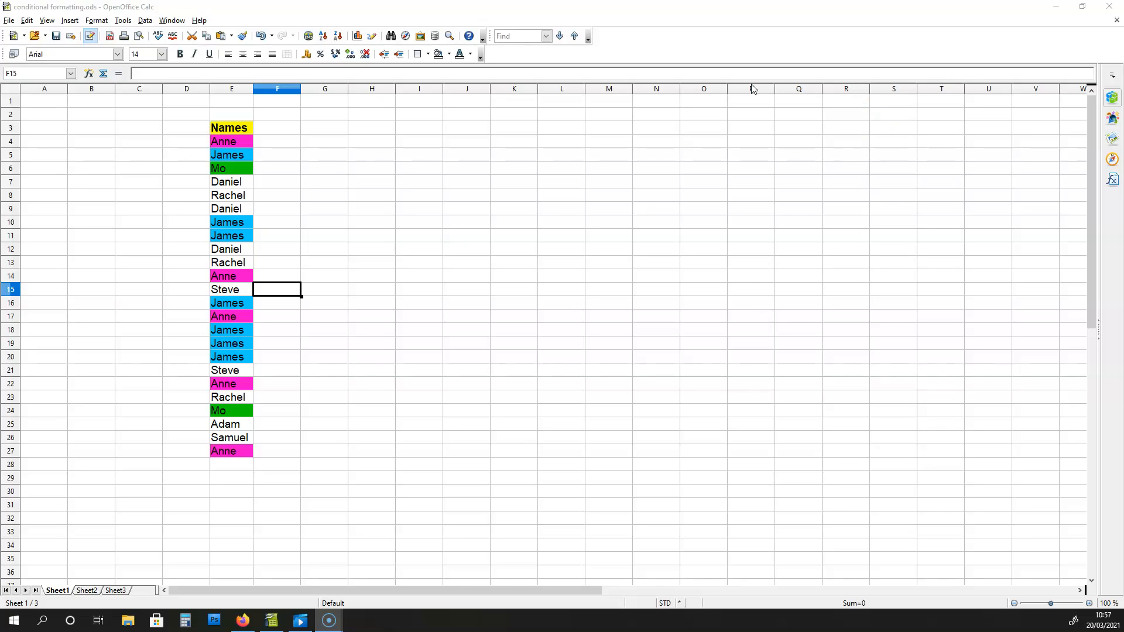